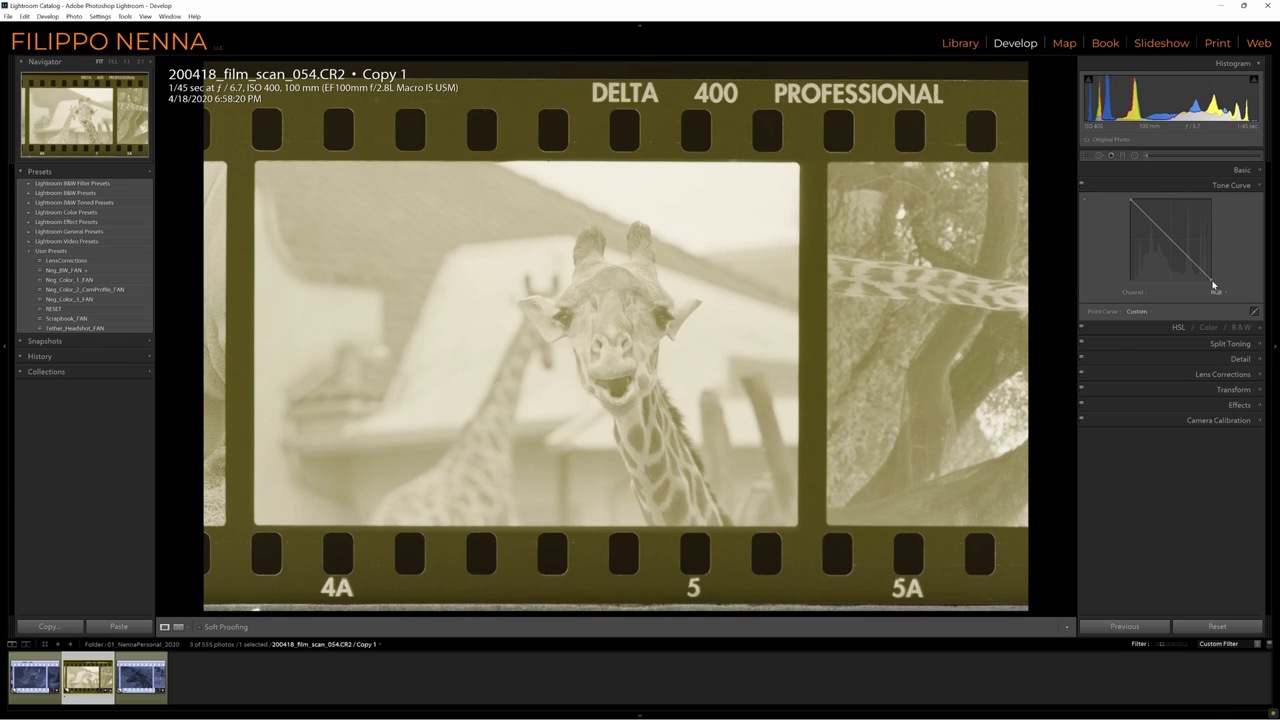
# - From Library, send an edited copy of the giraffe negative, with Lightroom adjustments, to Photo.exe
pyautogui.click(67, 260)
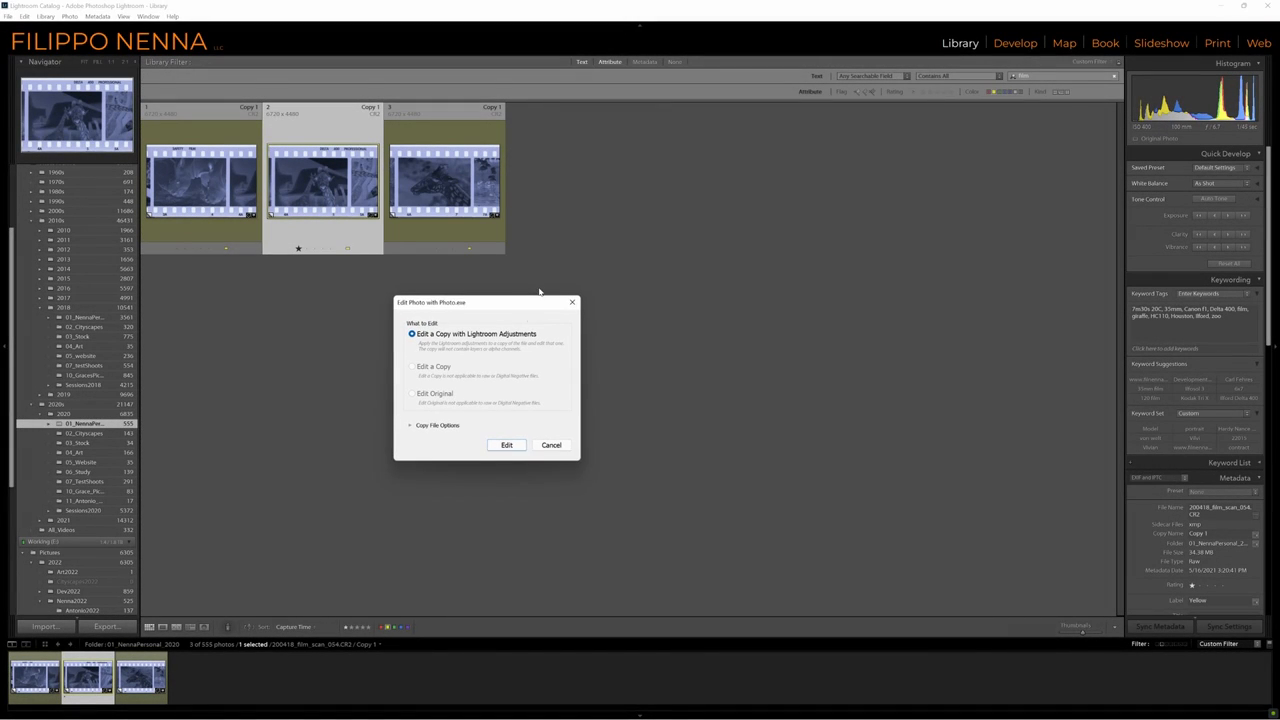
pyautogui.click(506, 445)
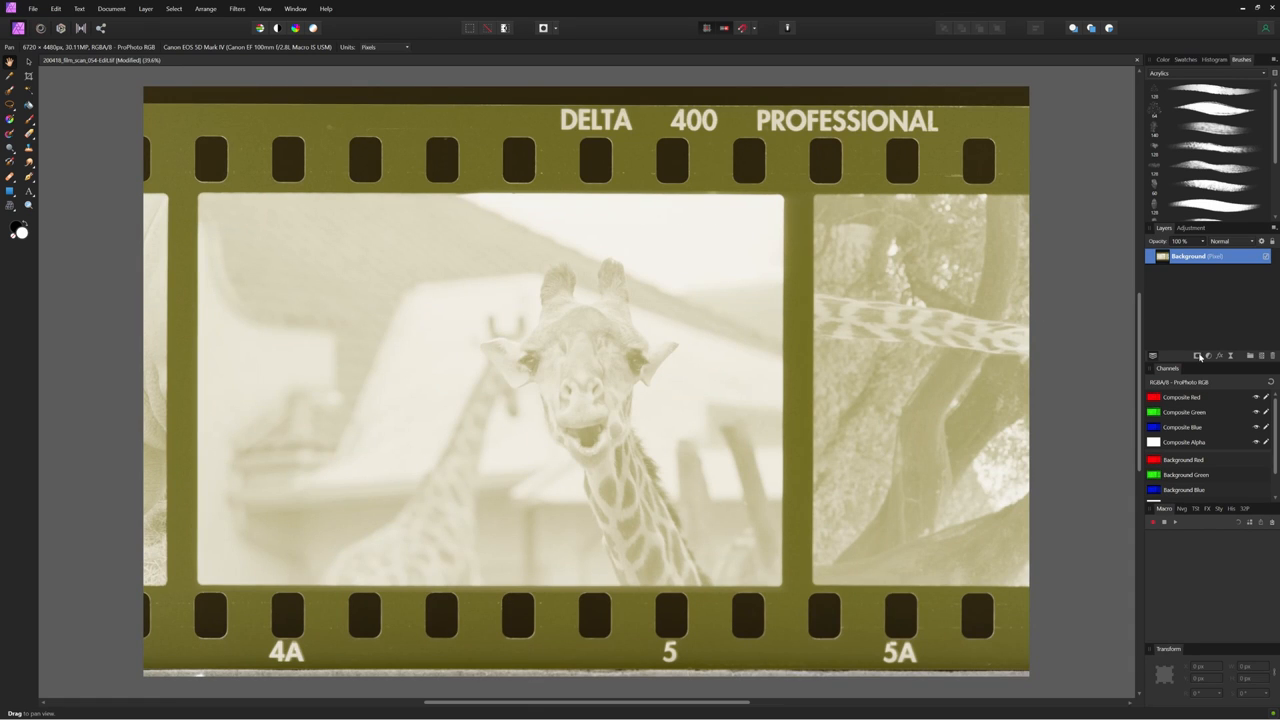
# - Add an HSL adjustment with Saturation Shift at -100% to turn the scan grey
pyautogui.click(1208, 356)
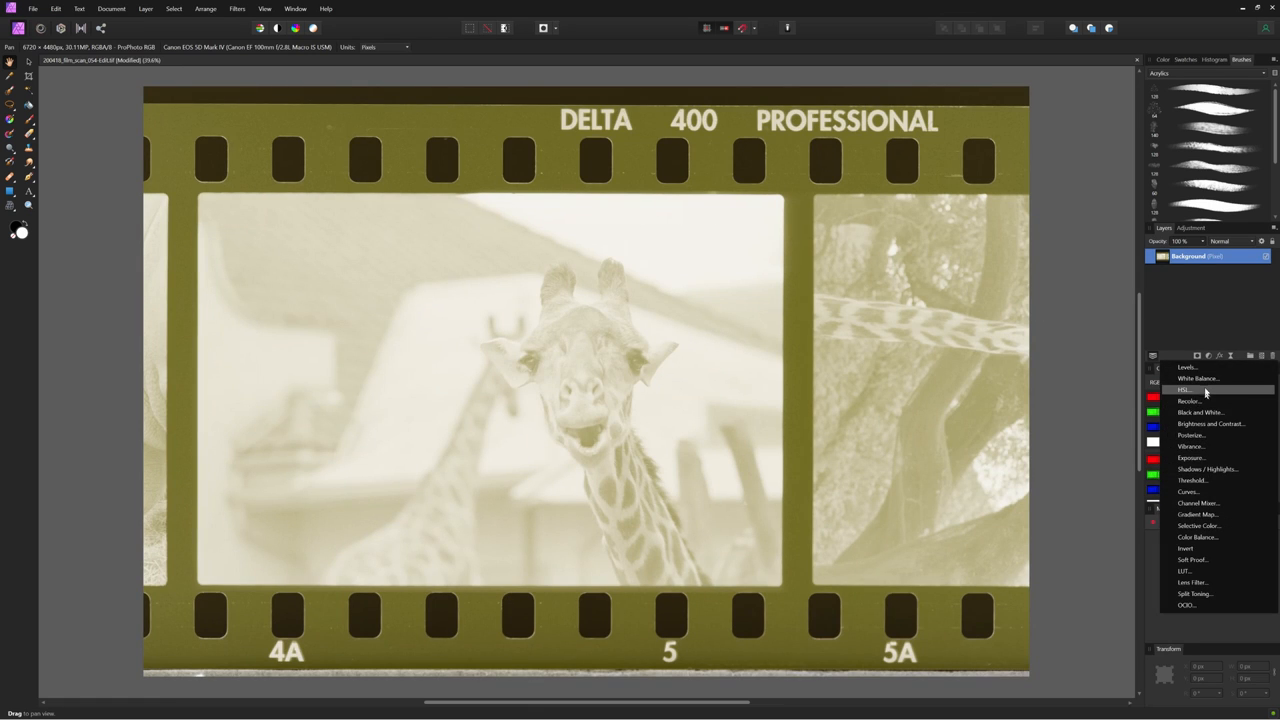
pyautogui.click(1184, 389)
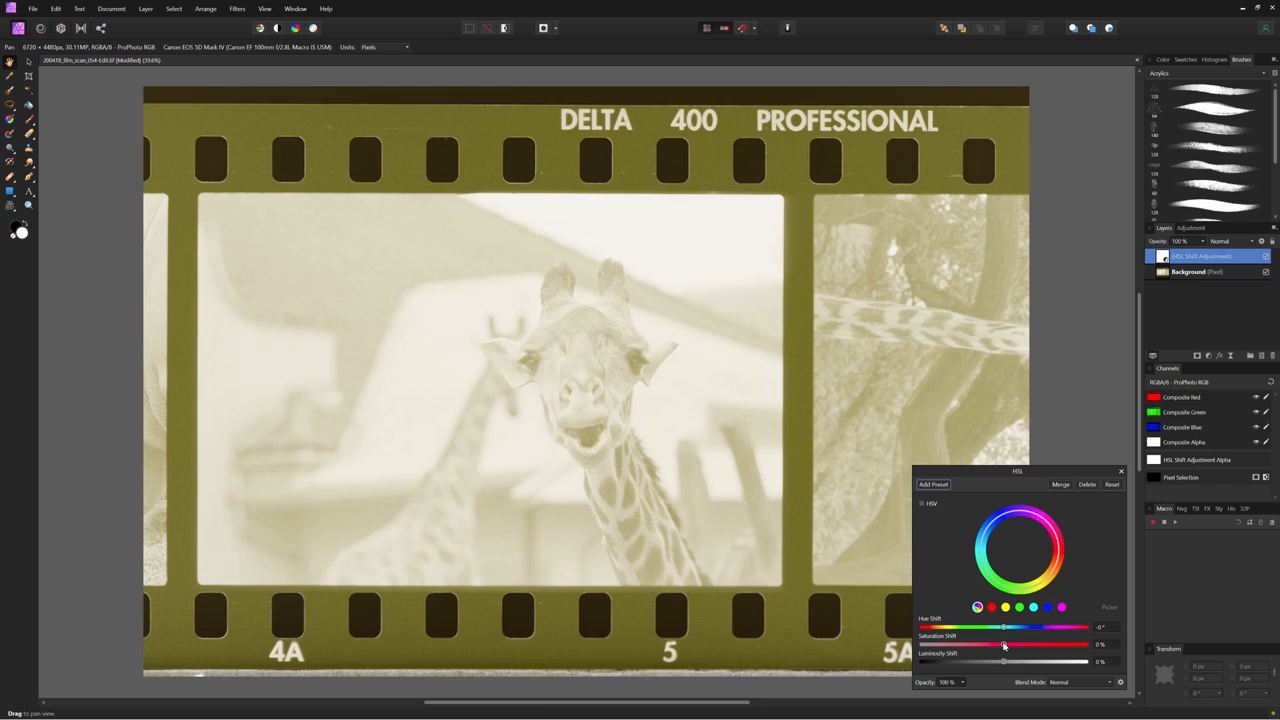
pyautogui.moveTo(1003, 627); pyautogui.dragTo(923, 627)
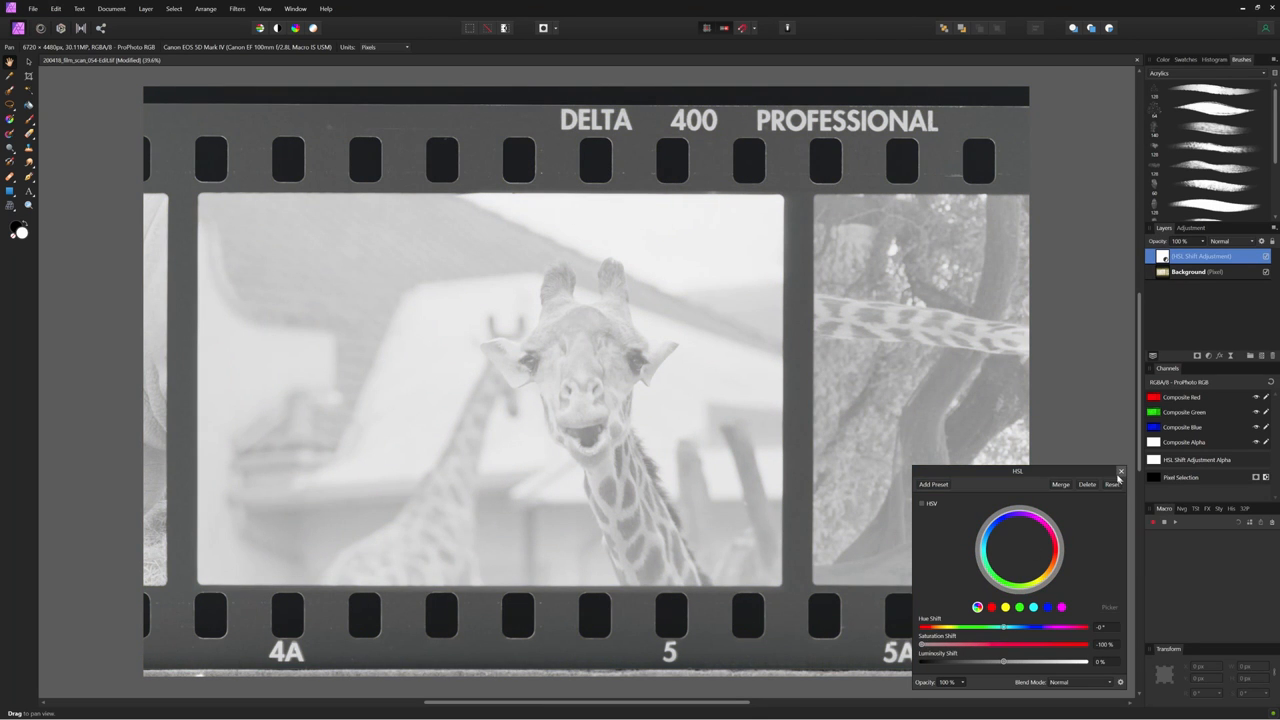
# - Add a Brightness/Contrast adjustment and lower the brightness slightly
pyautogui.click(1209, 356)
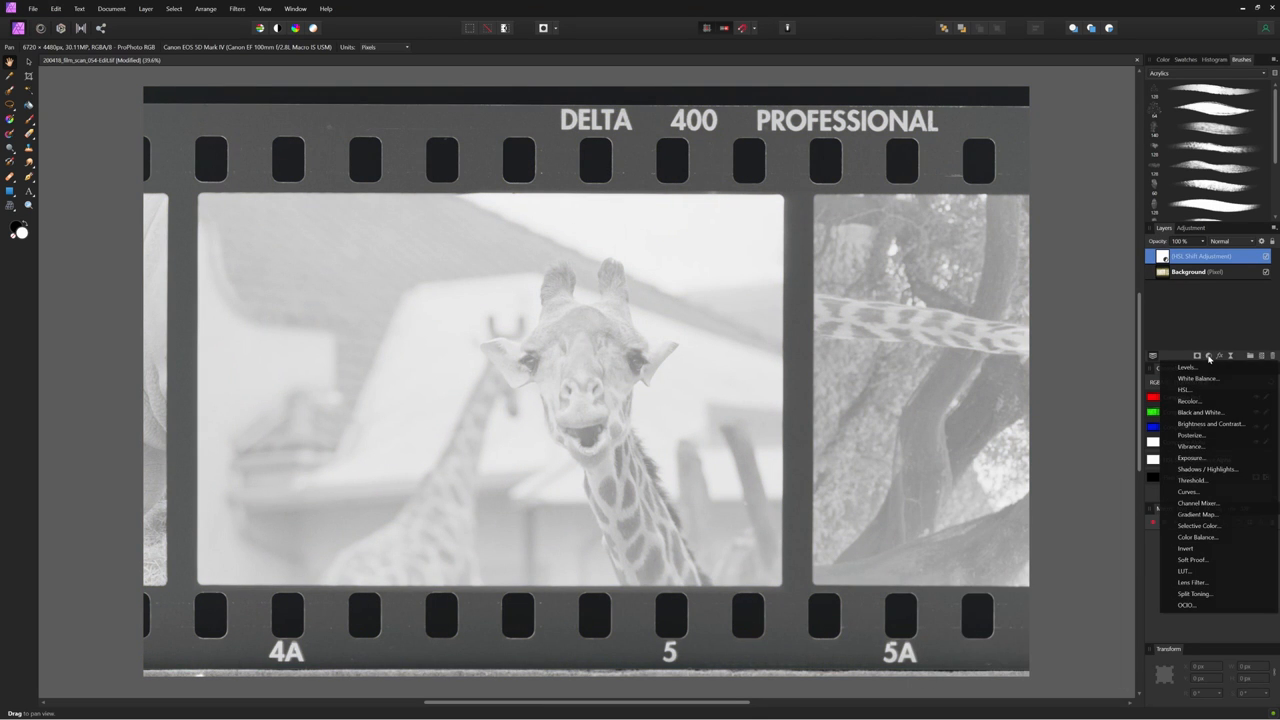
pyautogui.click(1210, 423)
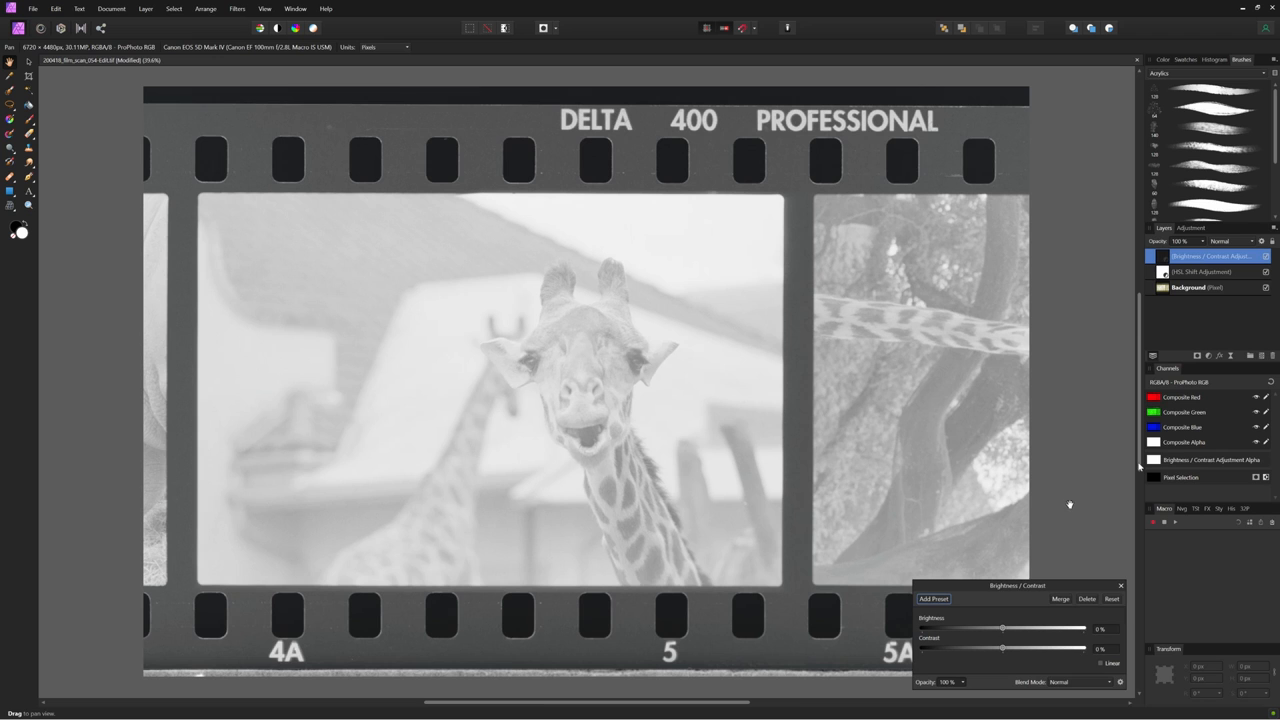
pyautogui.moveTo(1003, 628); pyautogui.dragTo(977, 628)
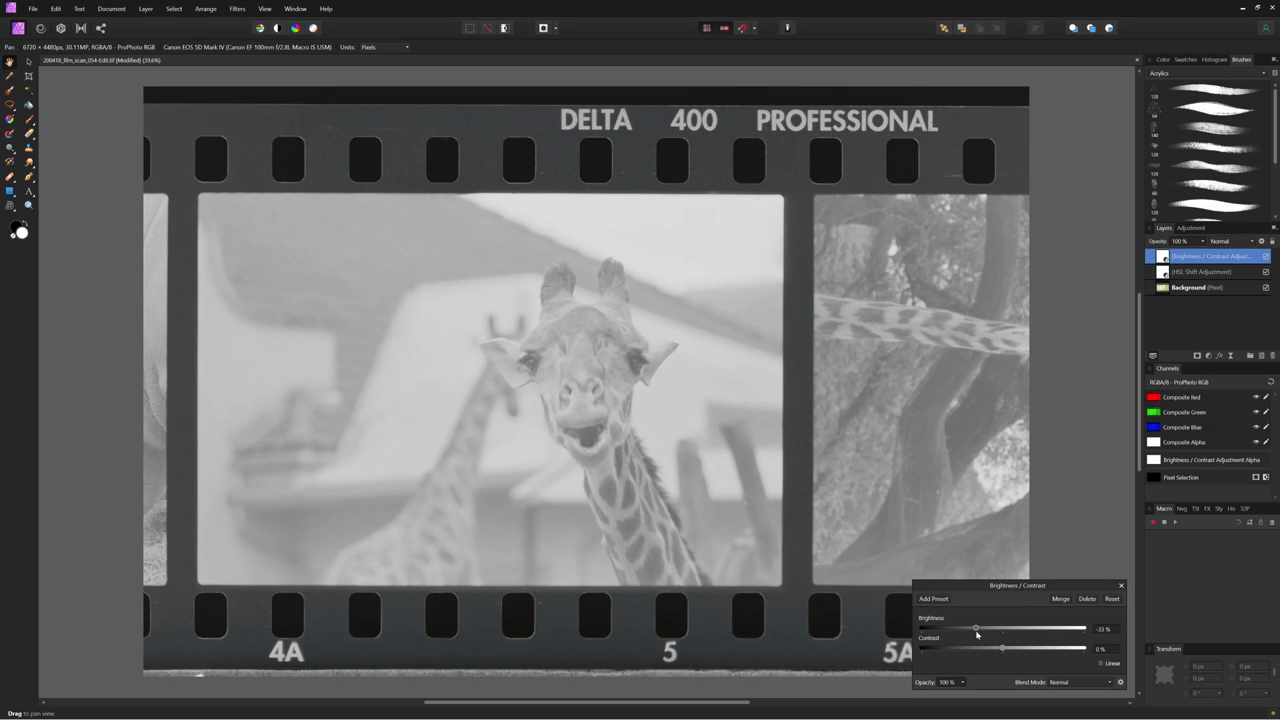
pyautogui.moveTo(1002, 648); pyautogui.dragTo(1043, 648)
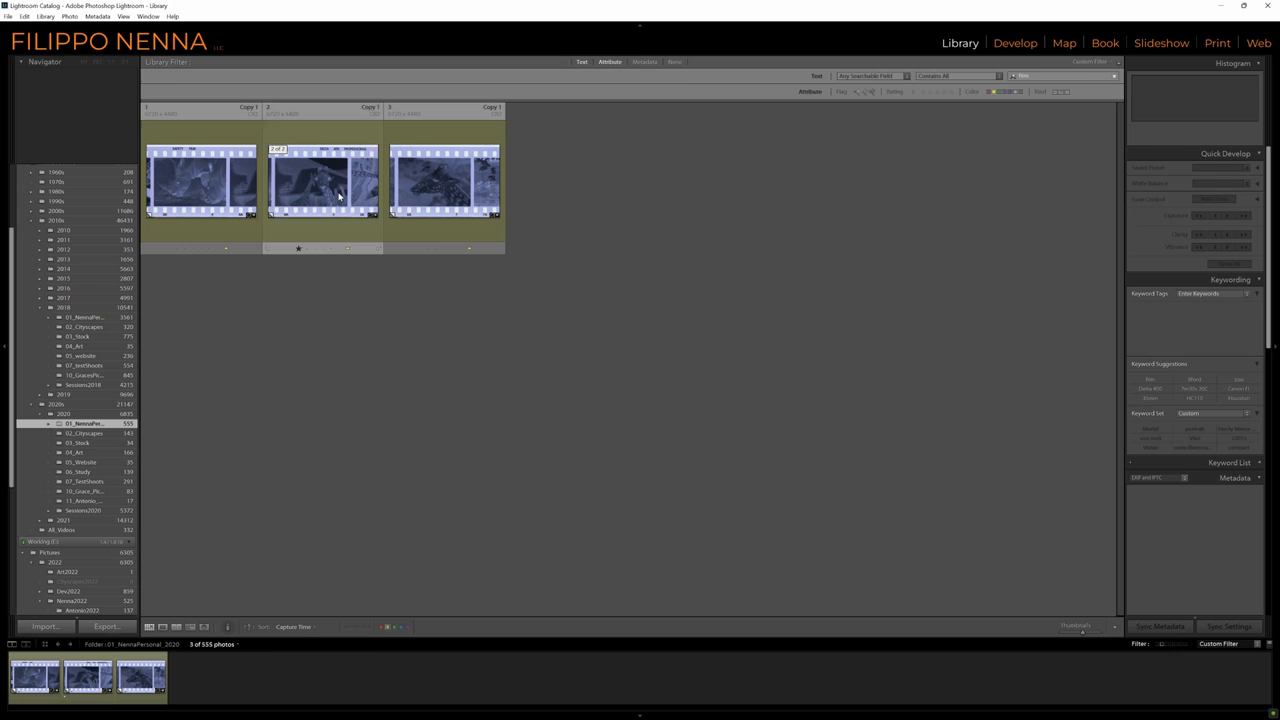
# - Open the middle giraffe copy in Develop and drag the tone curve endpoints to invert it
pyautogui.click(322, 180)
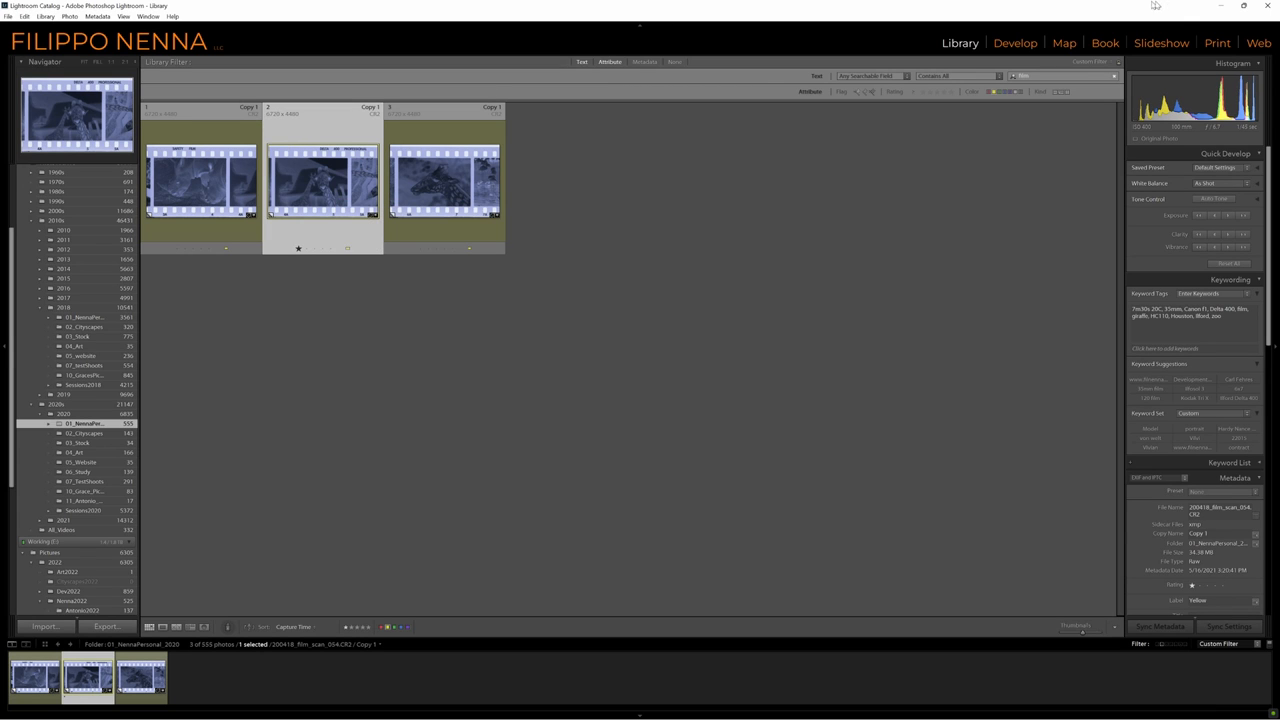
pyautogui.click(1015, 42)
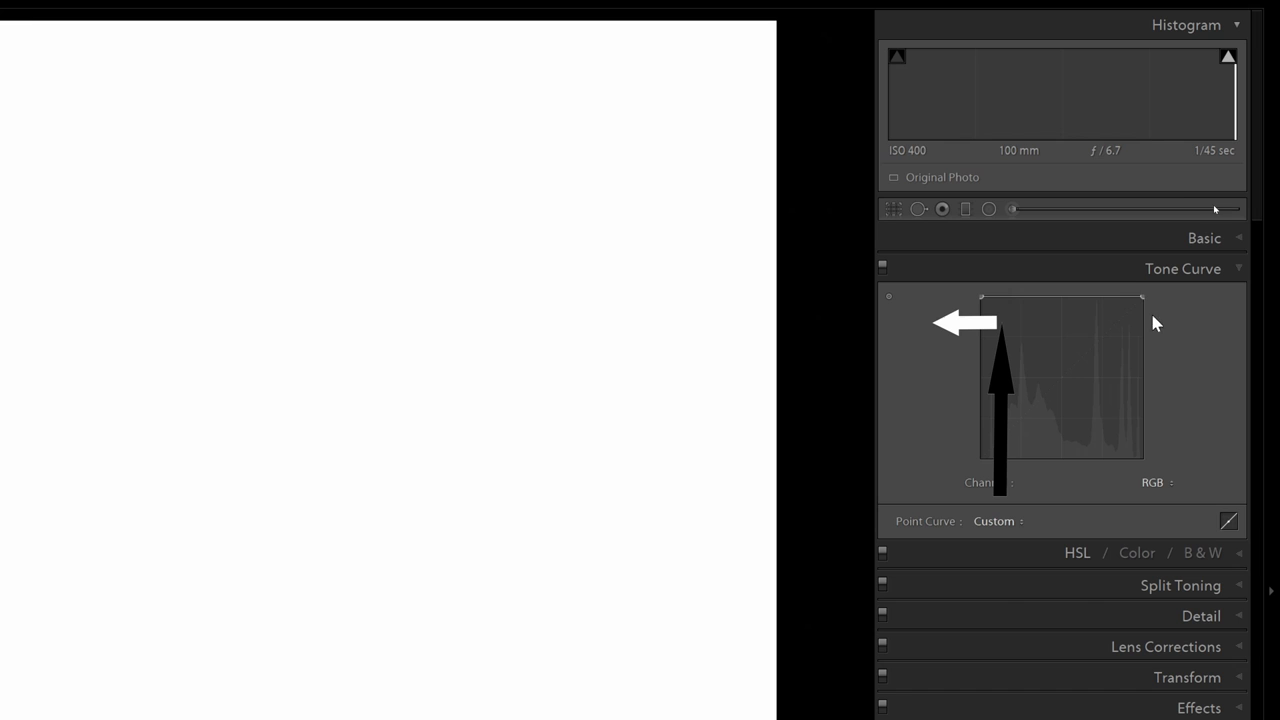
pyautogui.moveTo(1141, 300); pyautogui.dragTo(1141, 313)
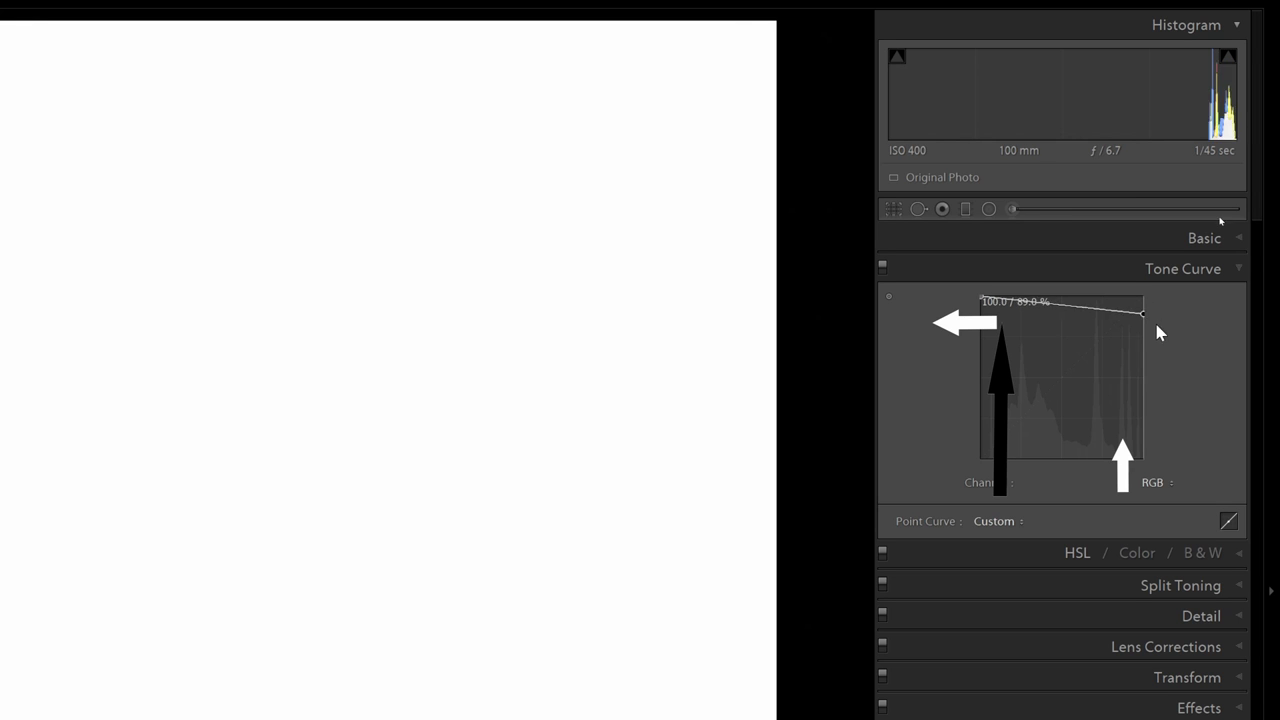
pyautogui.moveTo(1140, 312); pyautogui.dragTo(1140, 457)
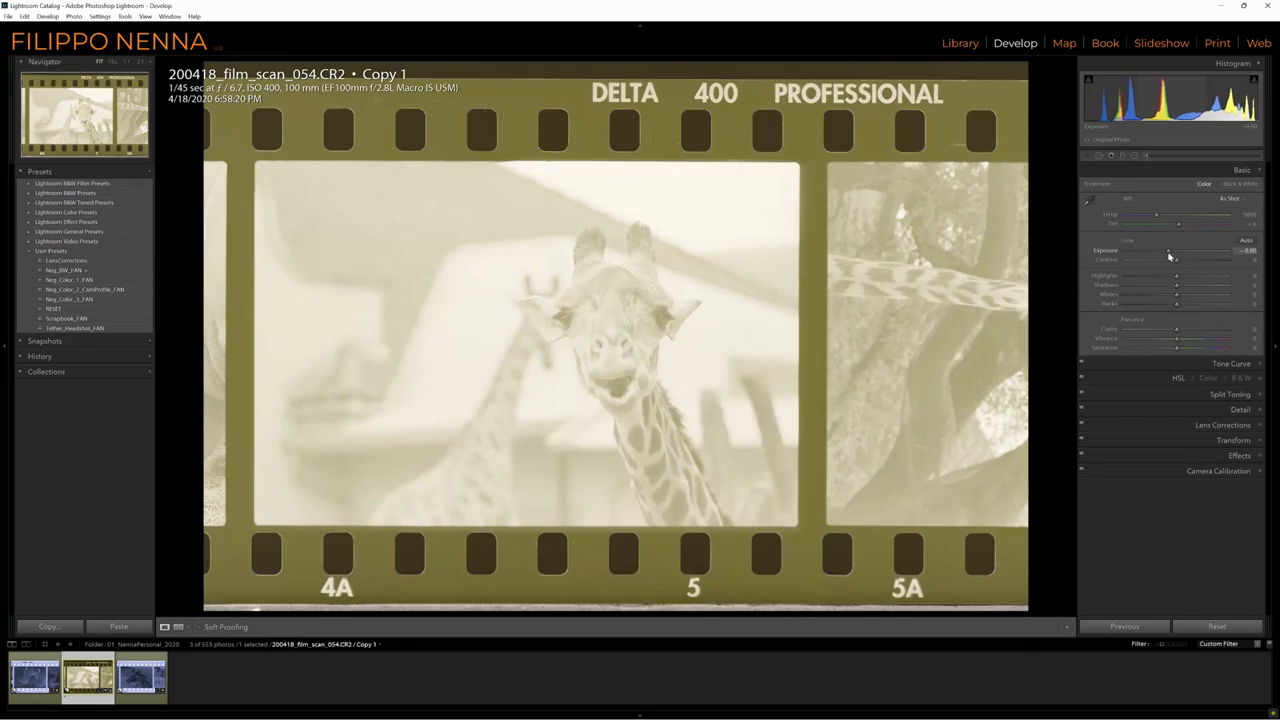
# - Set the giraffe image's Exposure to about +1.31
pyautogui.moveTo(1168, 250); pyautogui.dragTo(1175, 250)
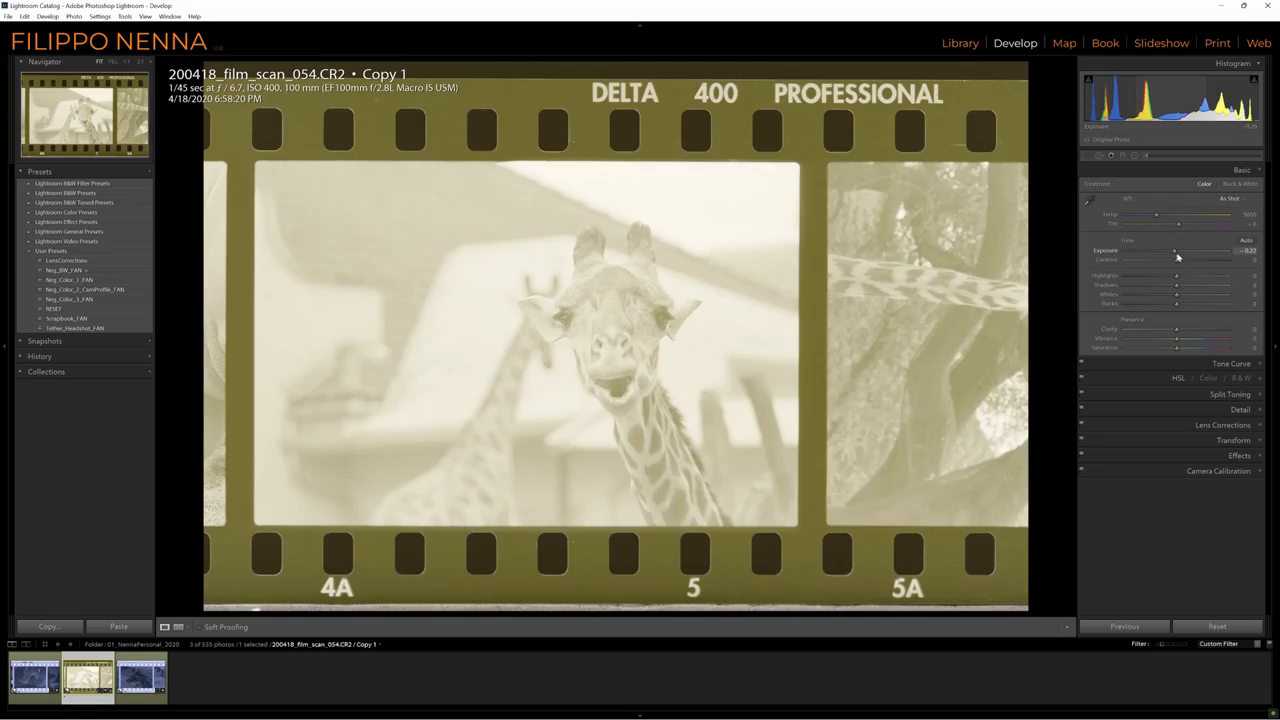
pyautogui.moveTo(1174, 250); pyautogui.dragTo(1191, 250)
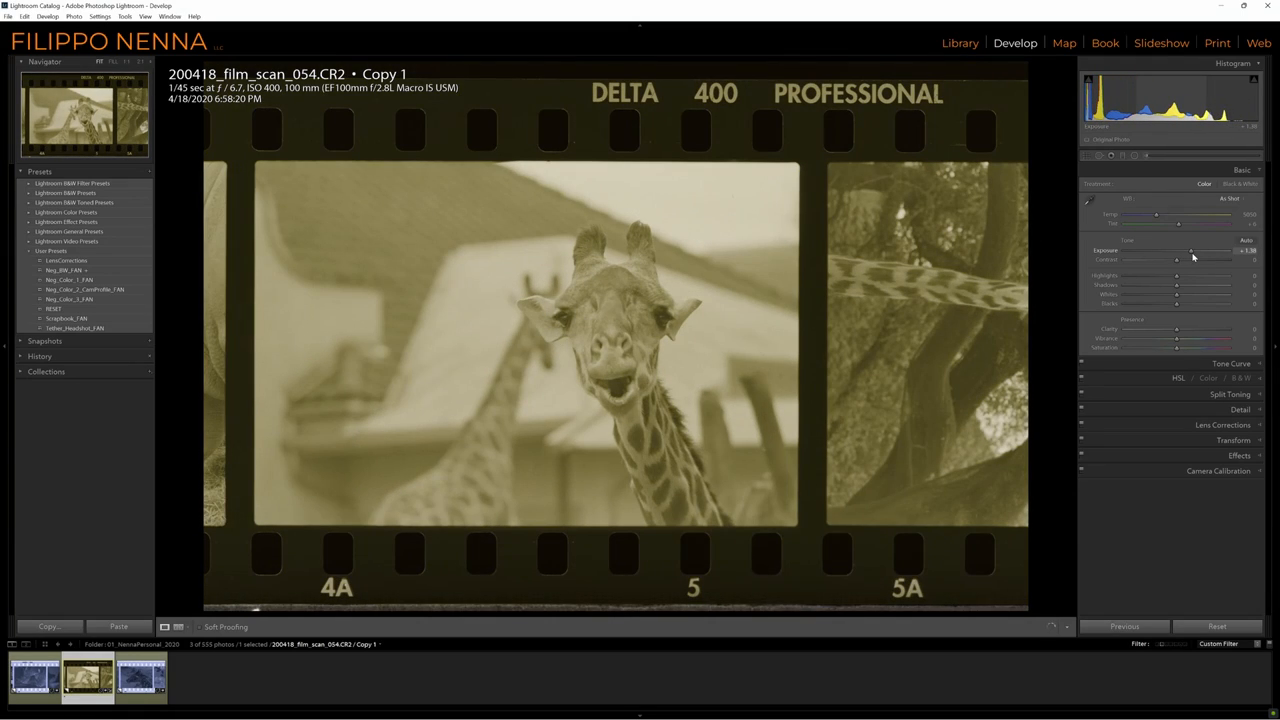
pyautogui.moveTo(1190, 250); pyautogui.dragTo(1176, 250)
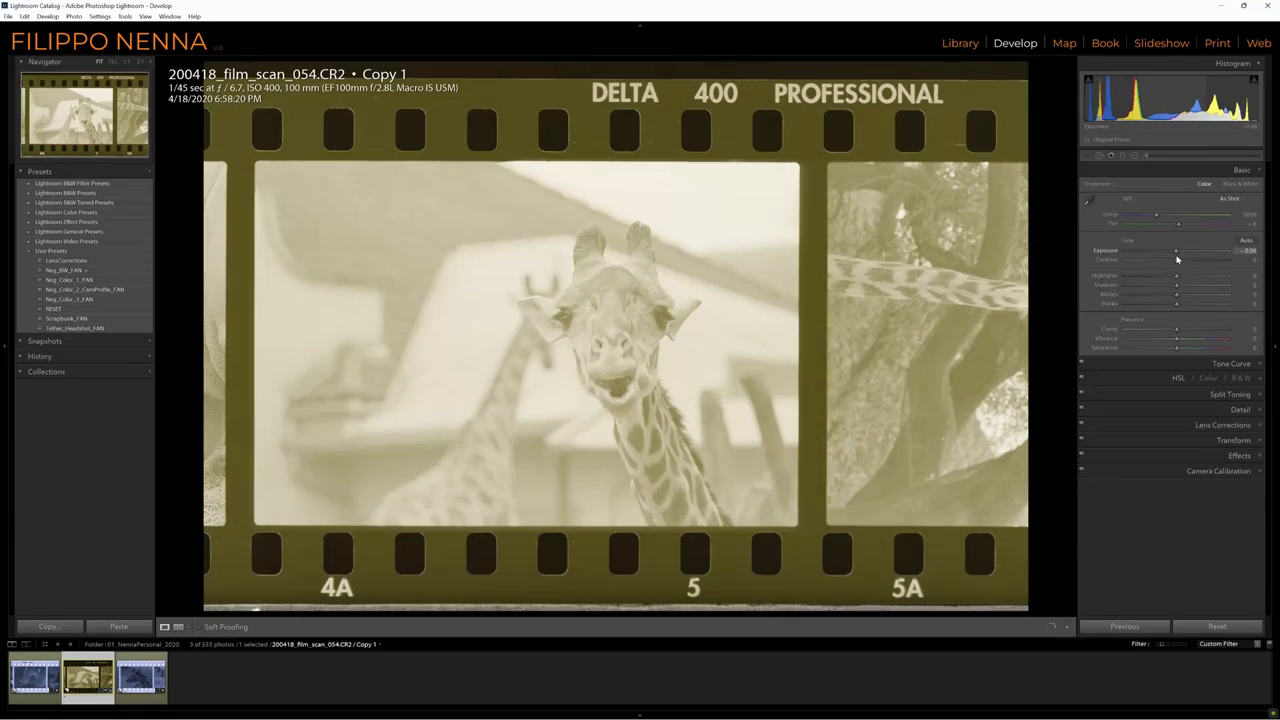
pyautogui.moveTo(1177, 251); pyautogui.dragTo(1187, 251)
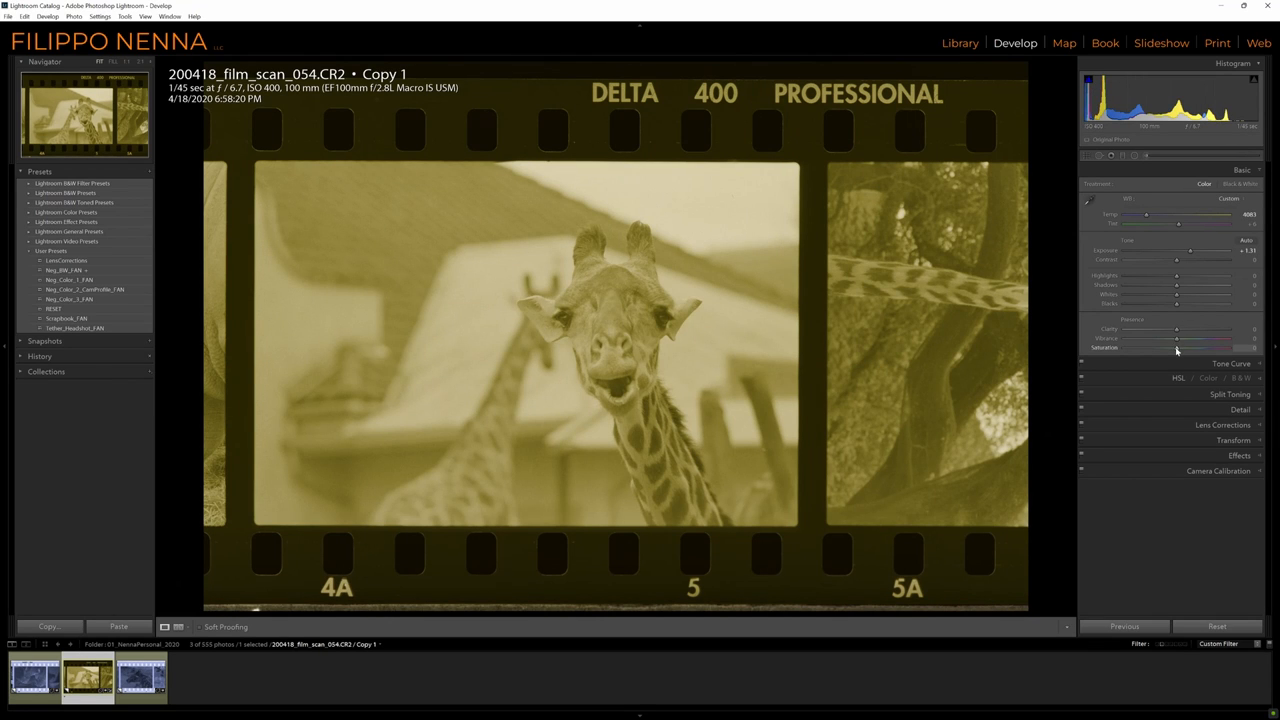
# - Try different Saturation levels, then lower Temp to cool the white balance
pyautogui.moveTo(1177, 348); pyautogui.dragTo(1124, 348)
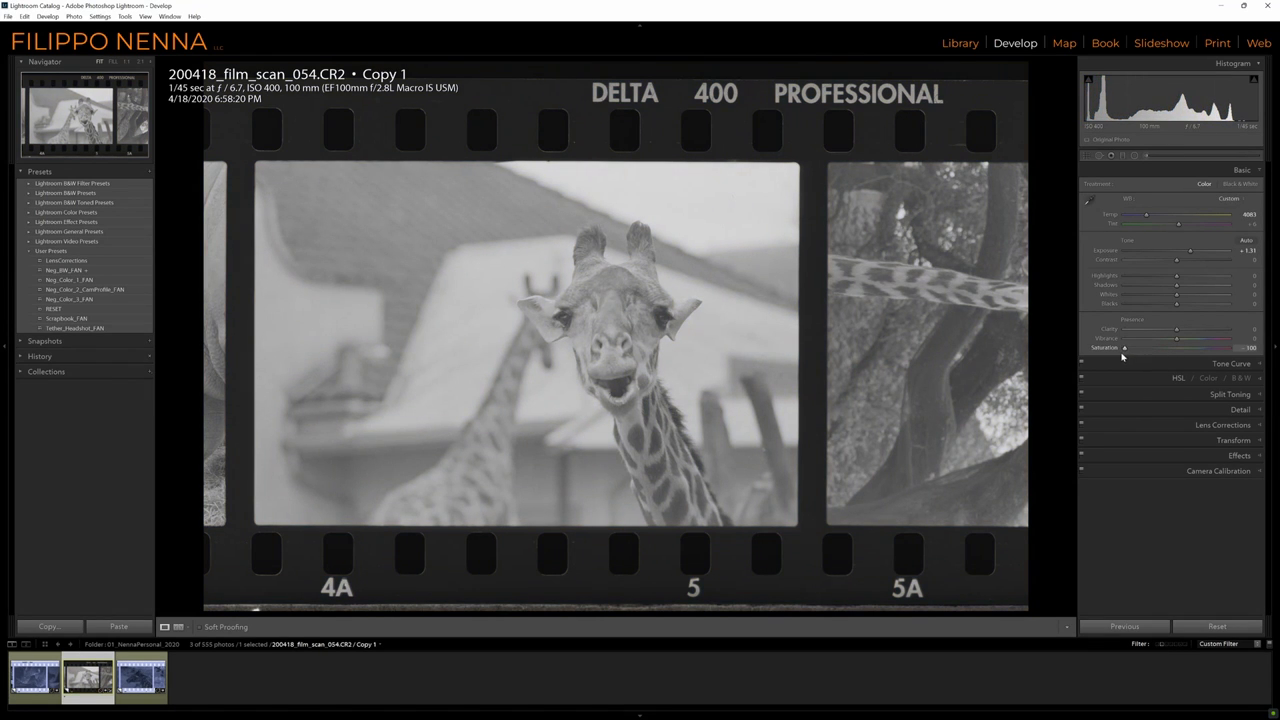
pyautogui.moveTo(1124, 347); pyautogui.dragTo(1196, 347)
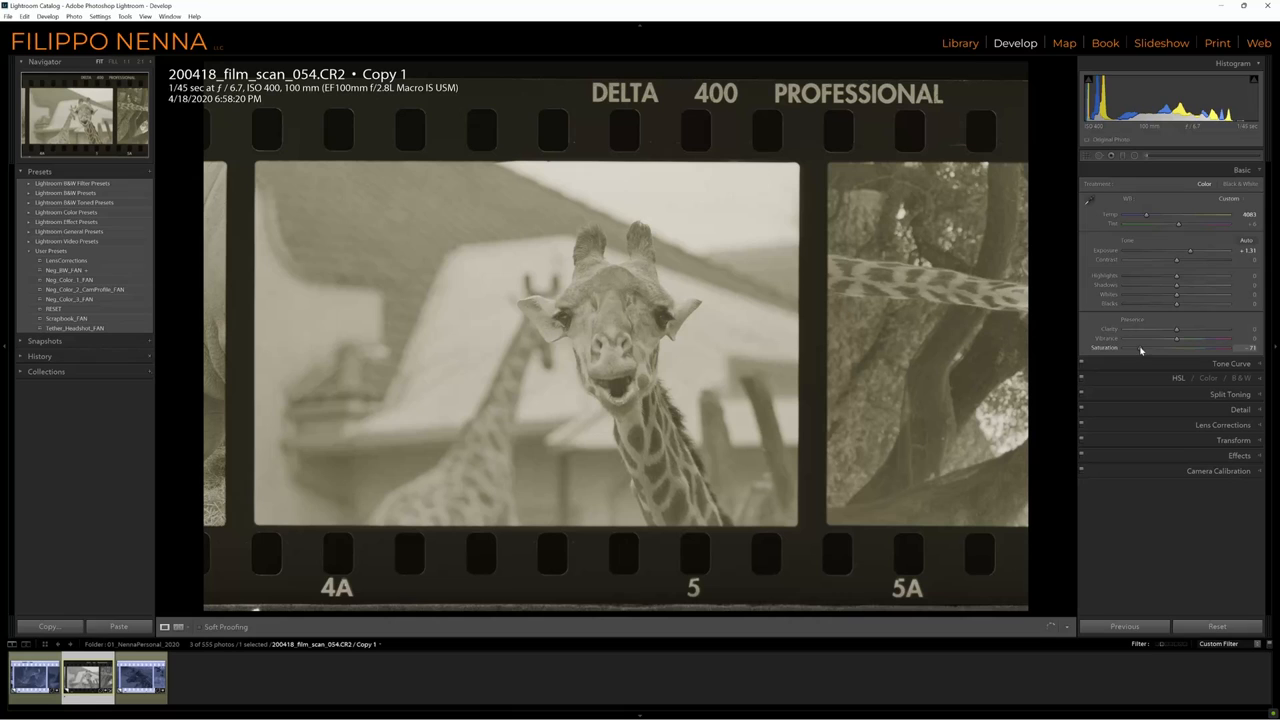
pyautogui.moveTo(1190, 347); pyautogui.dragTo(1140, 347)
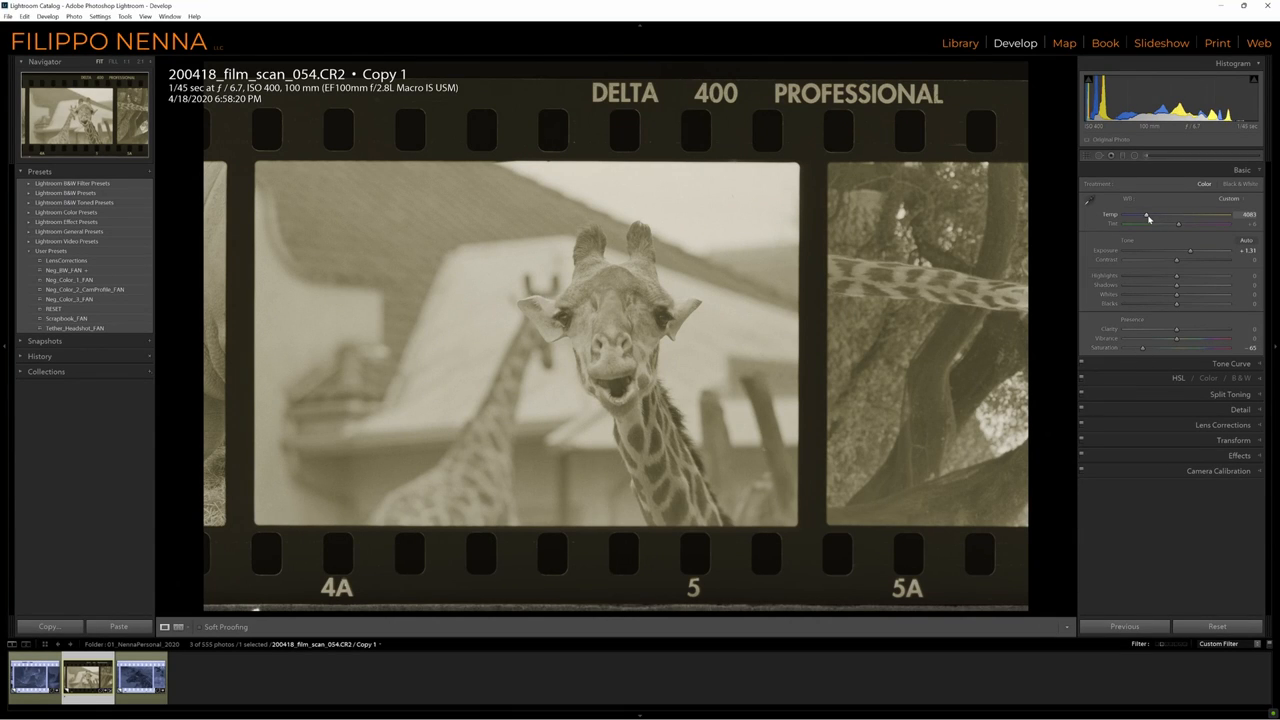
pyautogui.moveTo(1147, 214); pyautogui.dragTo(1163, 214)
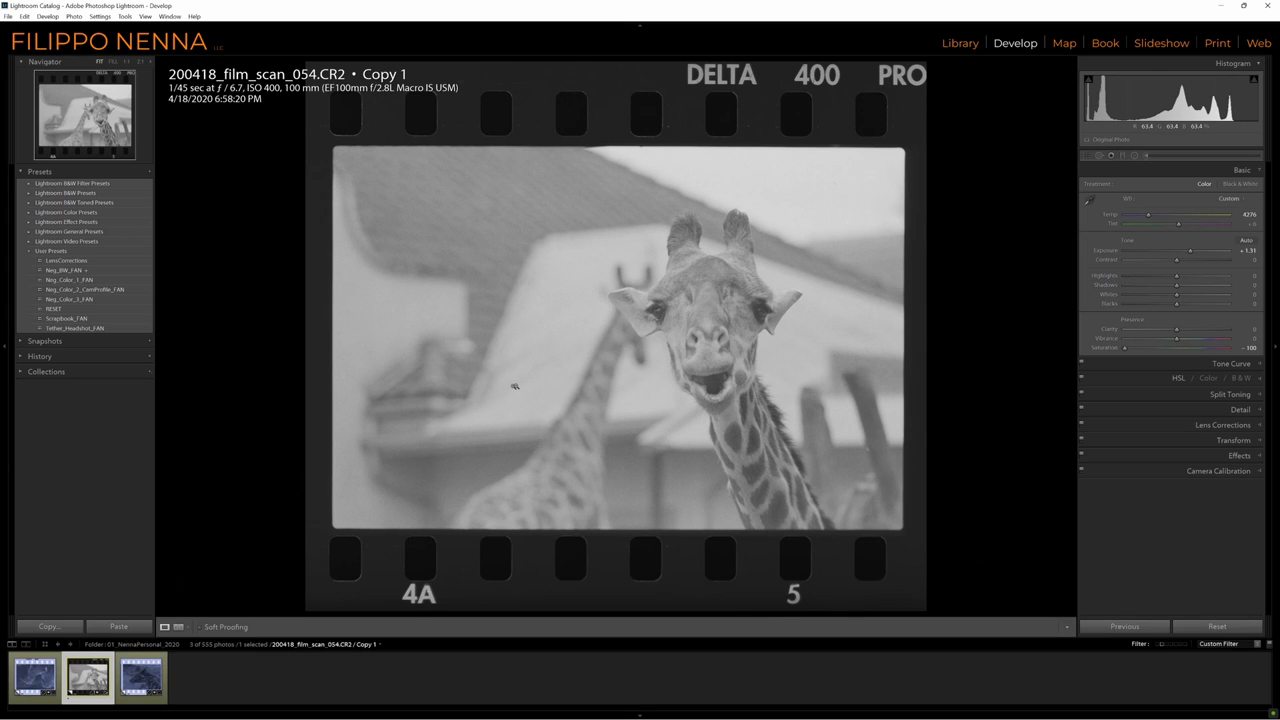
pyautogui.moveTo(1131, 213)
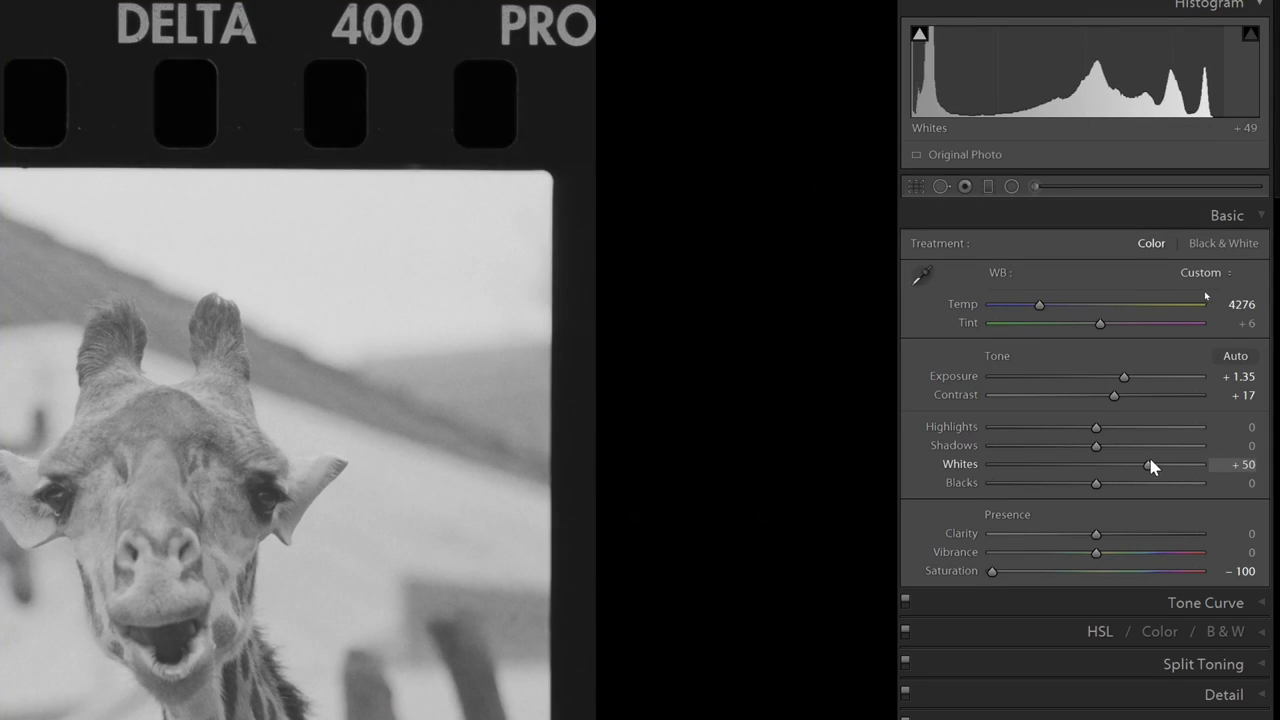
# - Set Whites to +8 and deepen the Blacks, then review the Tone Curve
pyautogui.moveTo(1150, 464); pyautogui.dragTo(1200, 464)
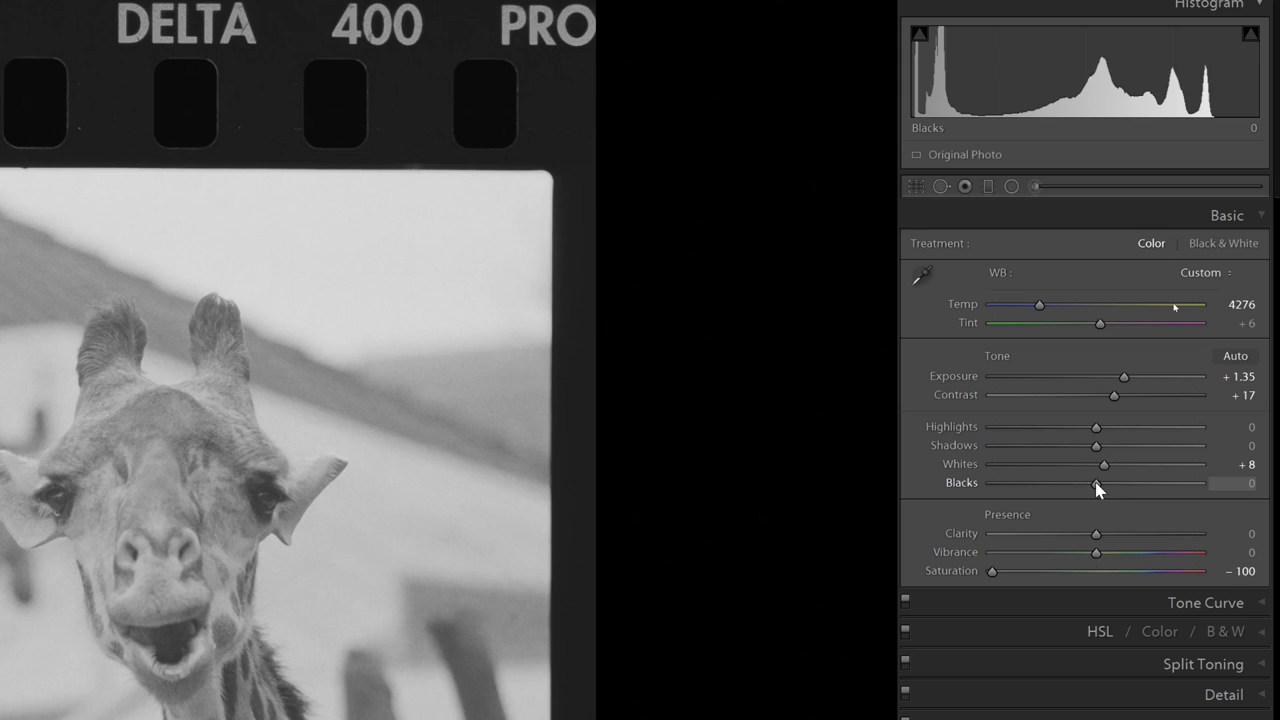
pyautogui.moveTo(1103, 483); pyautogui.dragTo(995, 484)
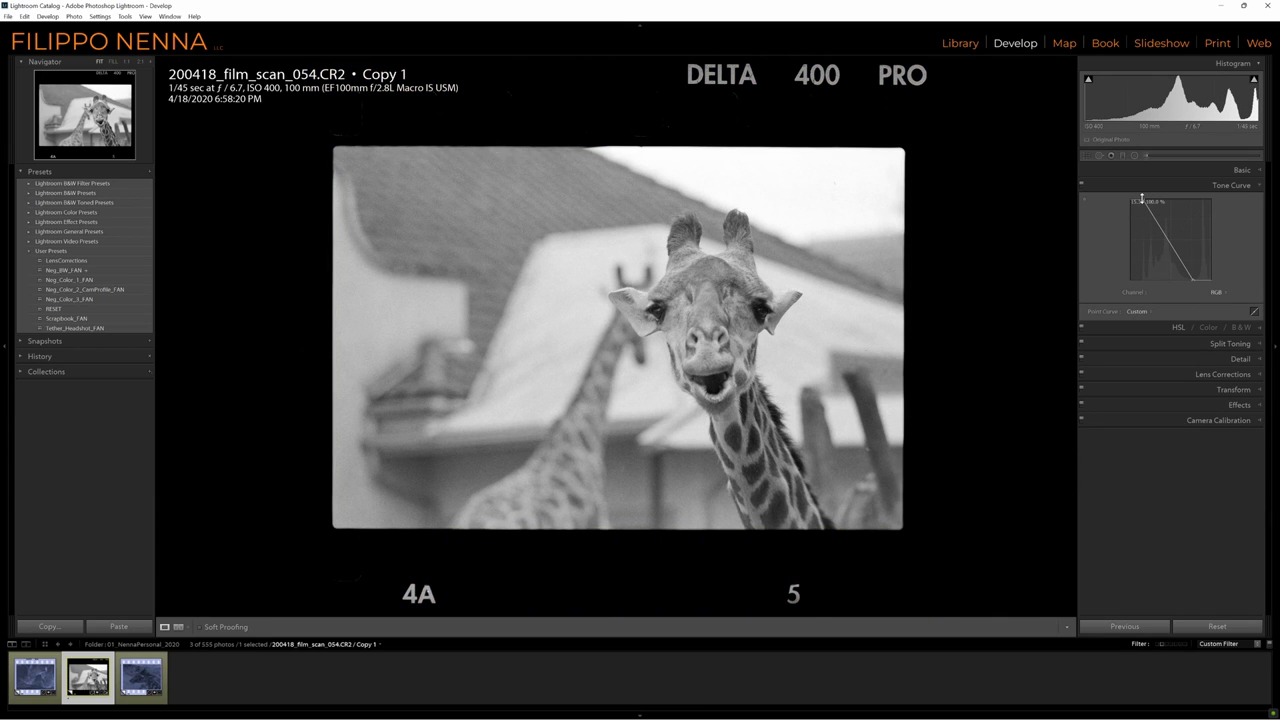
pyautogui.click(1242, 169)
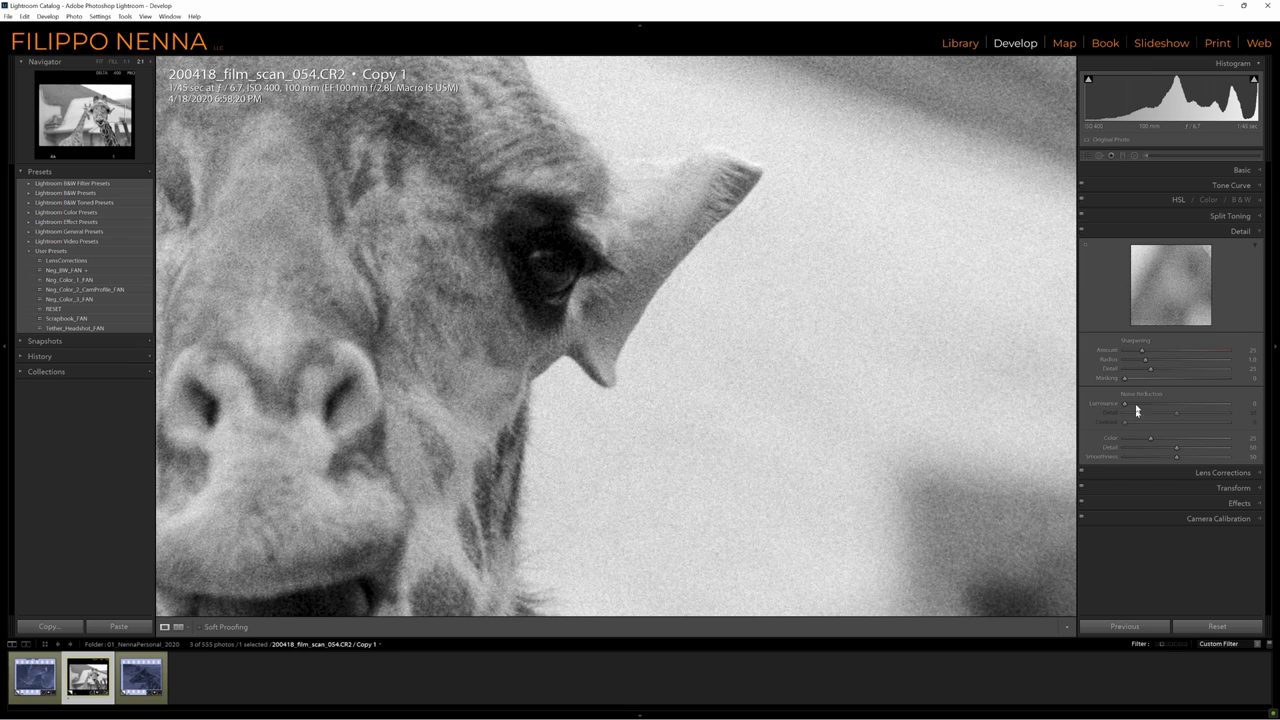
# - Increase Sharpening Amount and Masking in the Detail panel, then return to full-frame view
pyautogui.moveTo(1137, 350); pyautogui.dragTo(1222, 350)
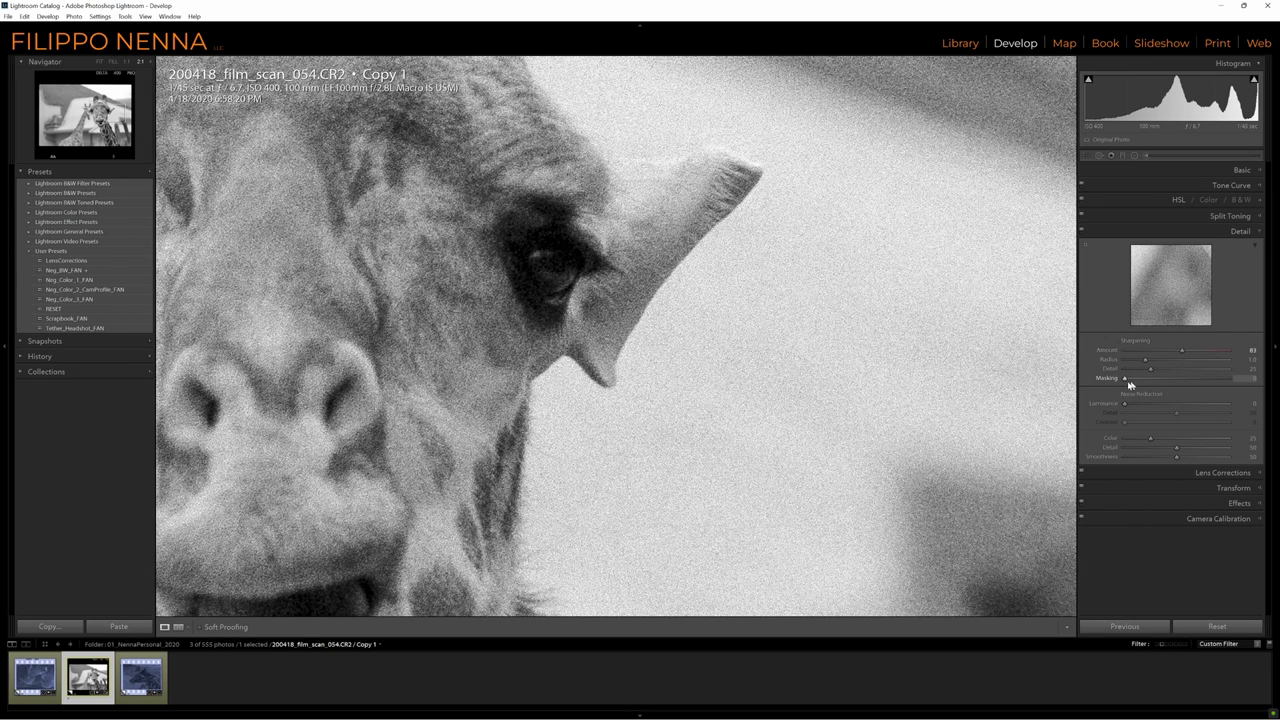
pyautogui.moveTo(1126, 378); pyautogui.dragTo(1252, 378)
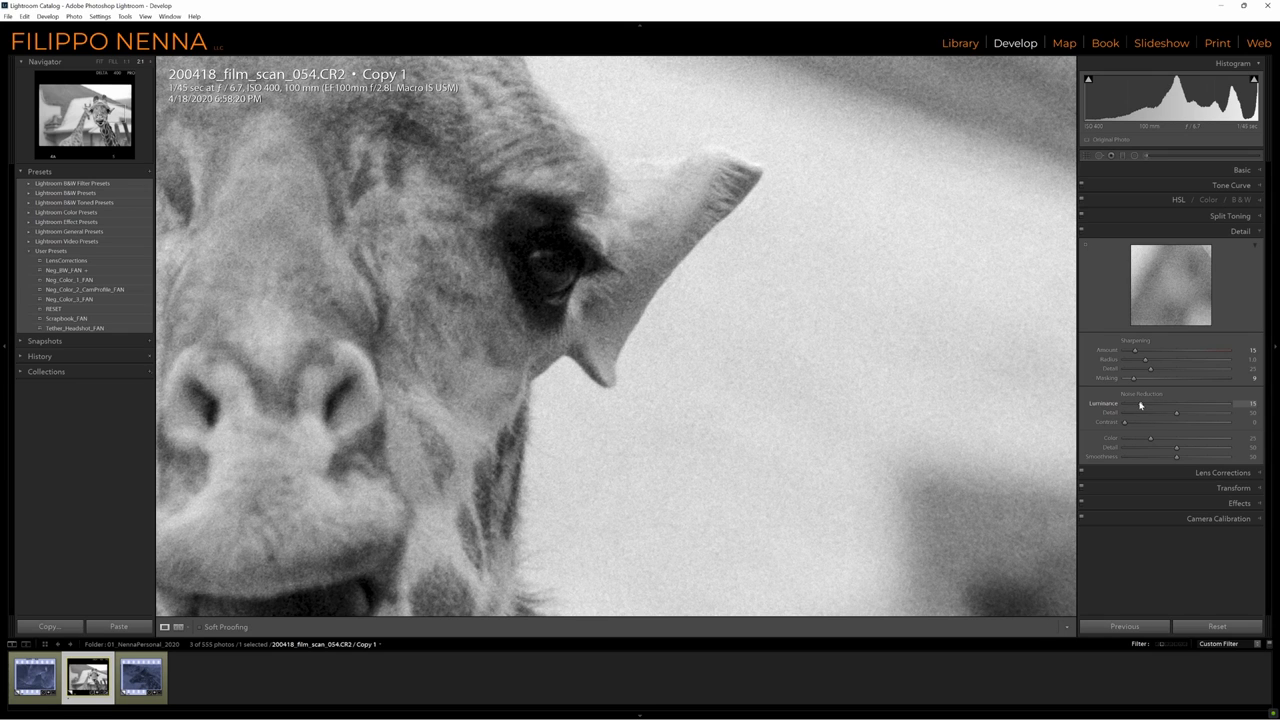
pyautogui.click(1099, 155)
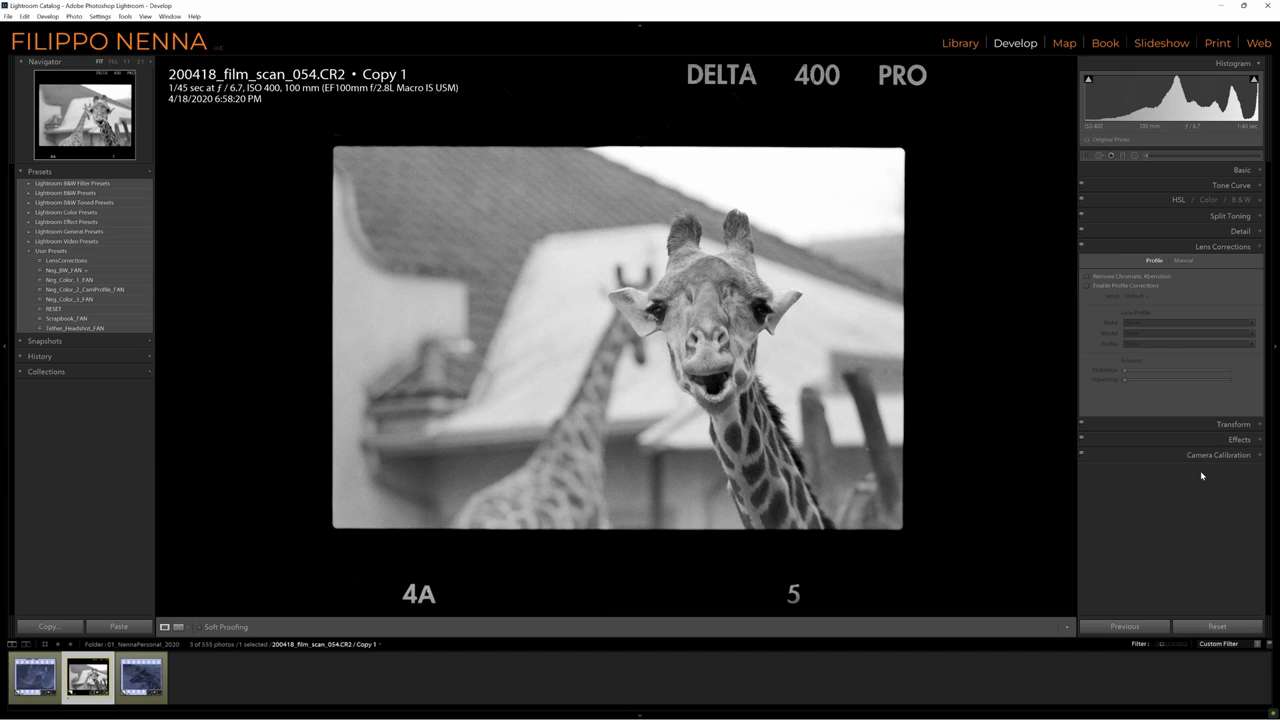
# - Check Remove Chromatic Aberration and Enable Profile Corrections in Lens Corrections
pyautogui.click(1087, 285)
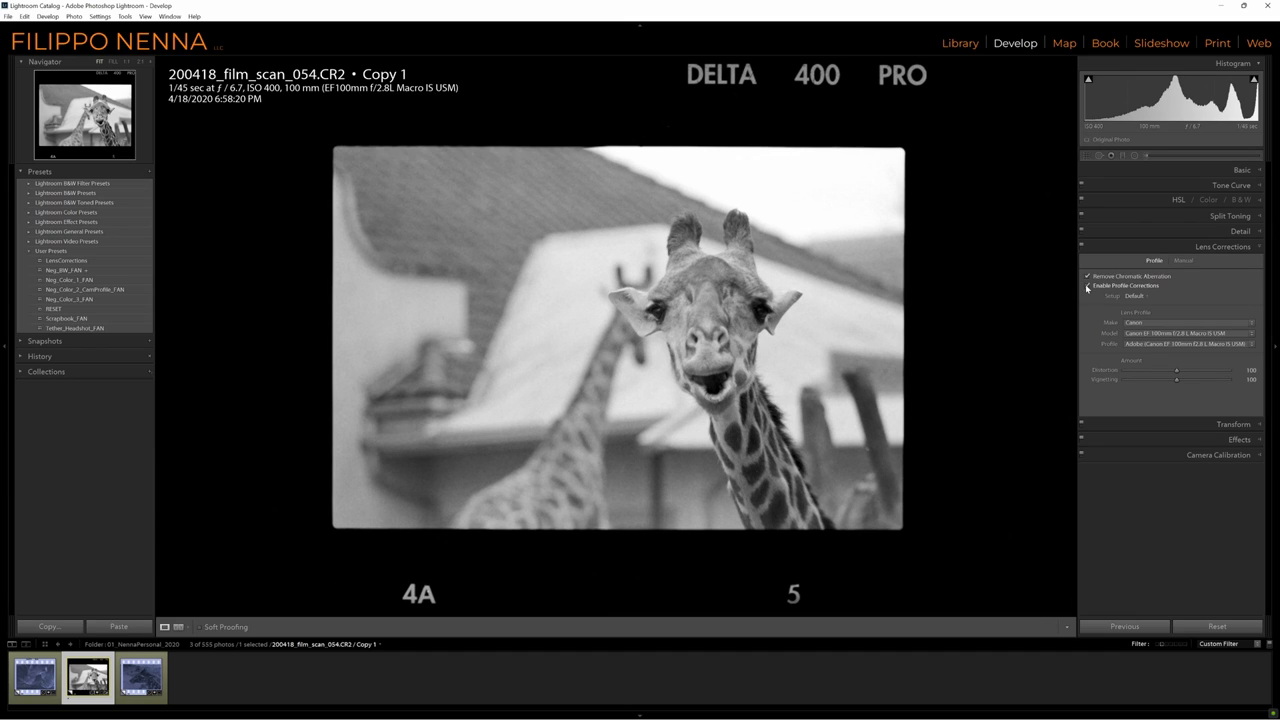
pyautogui.click(1243, 169)
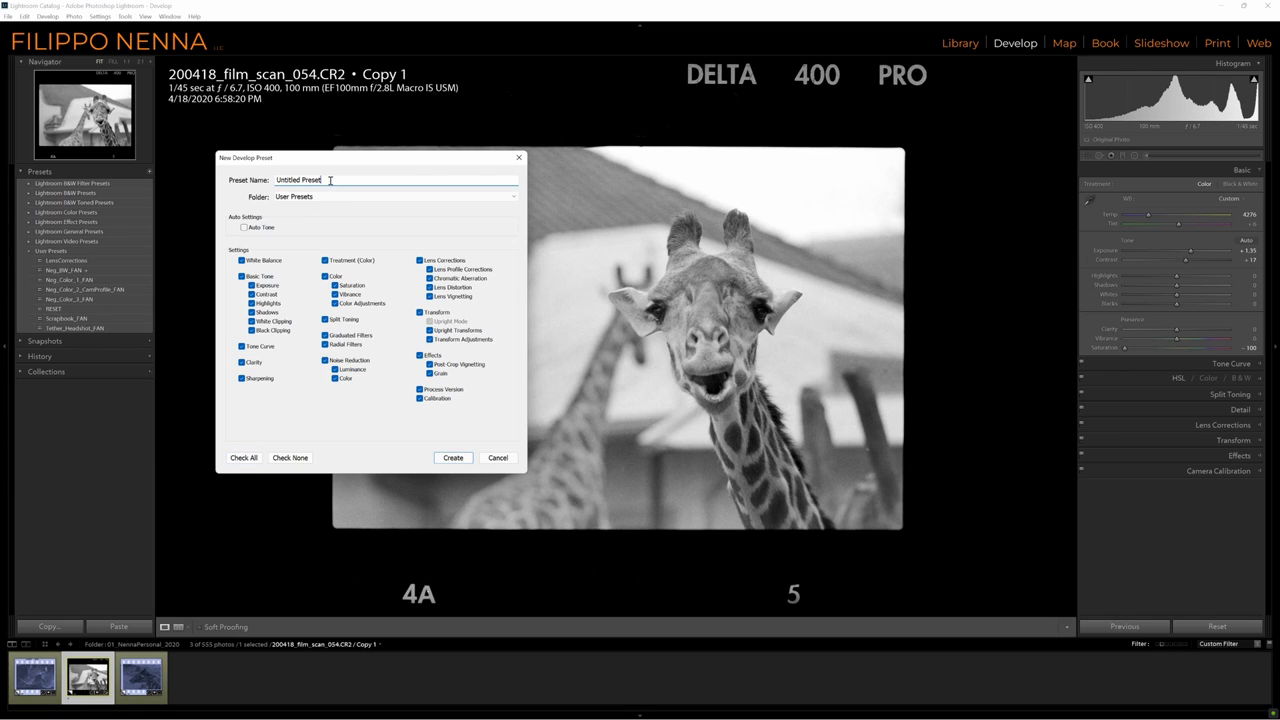
# - Name the new develop preset 'Black+white neg'
pyautogui.write('Black+white neg')
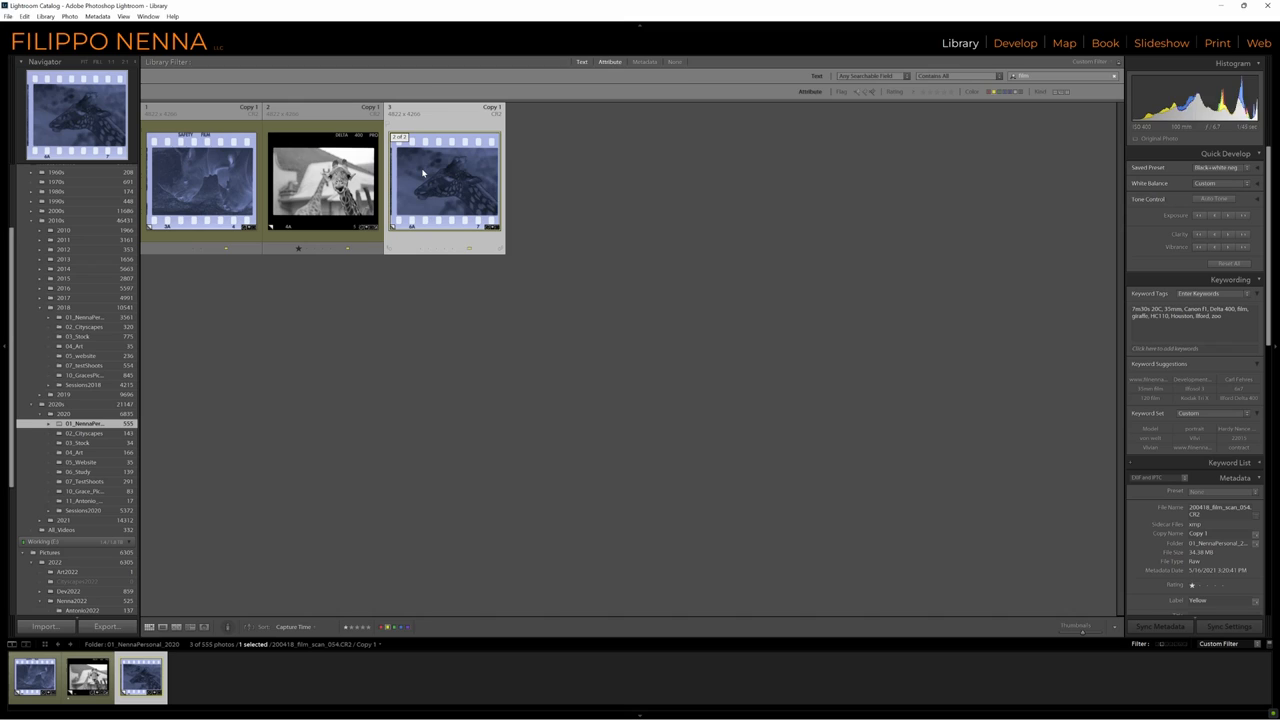
# - Apply the Black+white neg preset in Quick Develop, then copy the edited giraffe's settings
pyautogui.click(1247, 167)
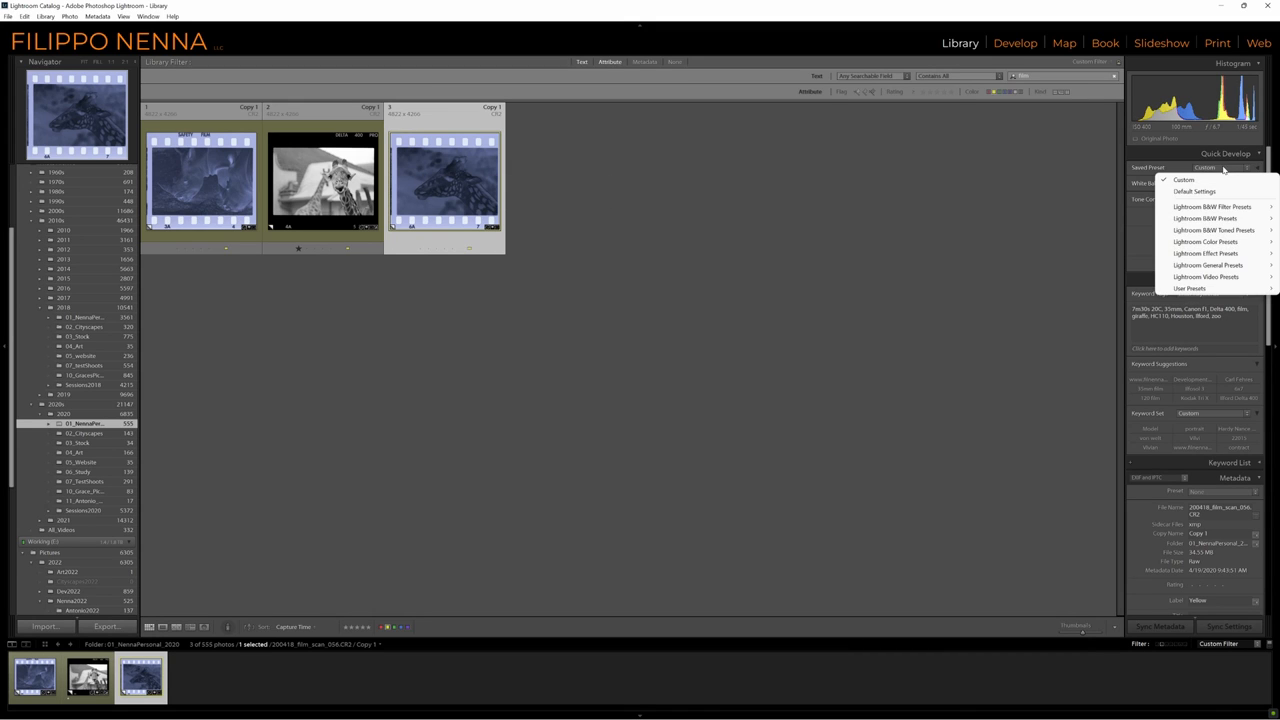
pyautogui.moveTo(1190, 288)
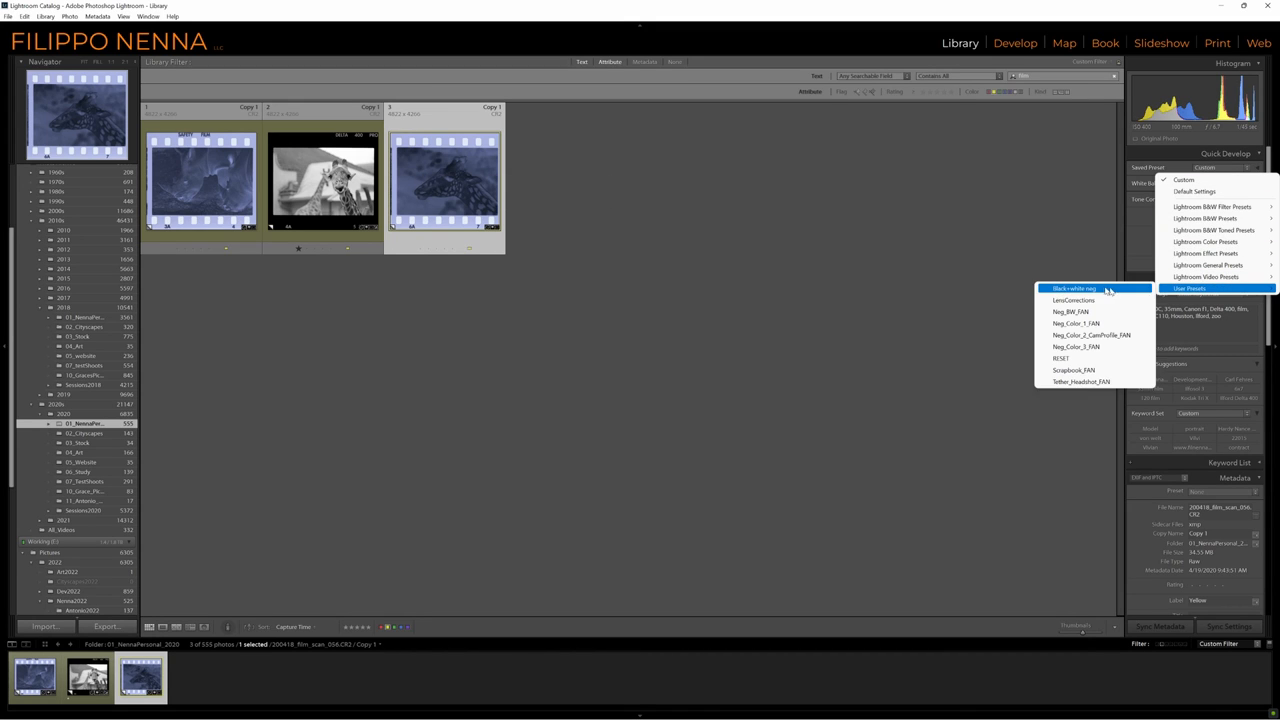
pyautogui.click(1073, 289)
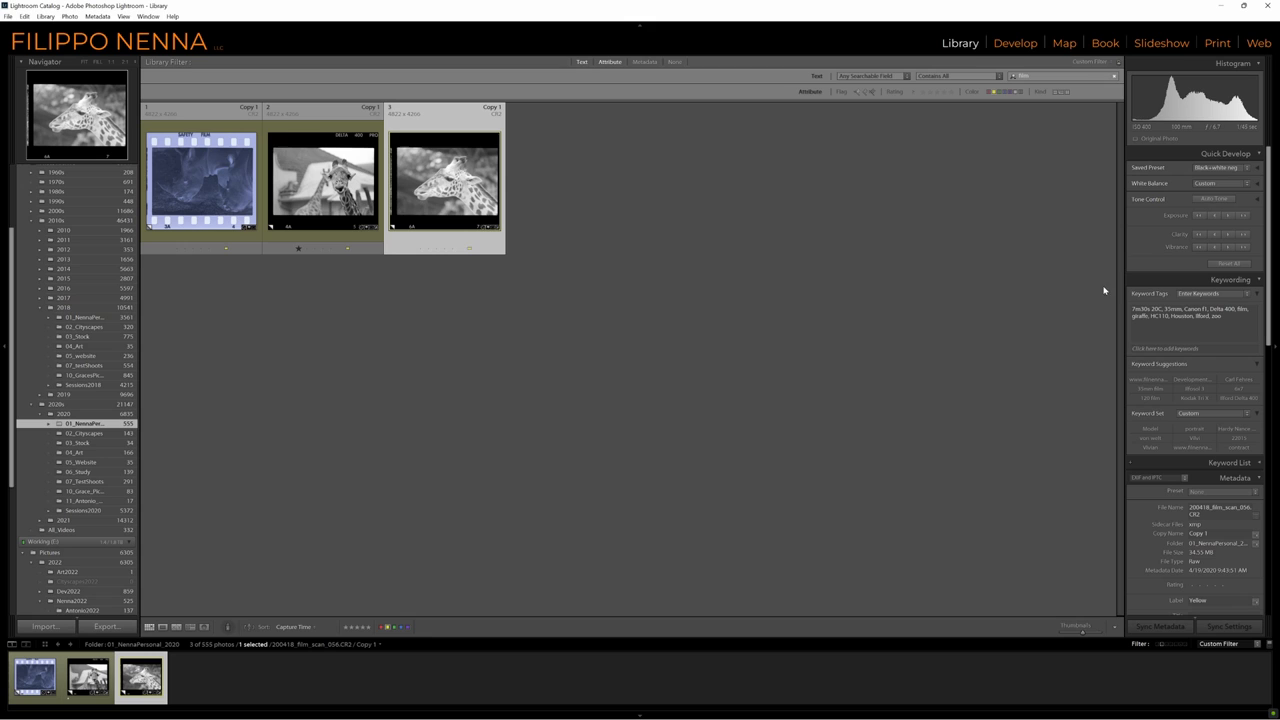
pyautogui.click(322, 178)
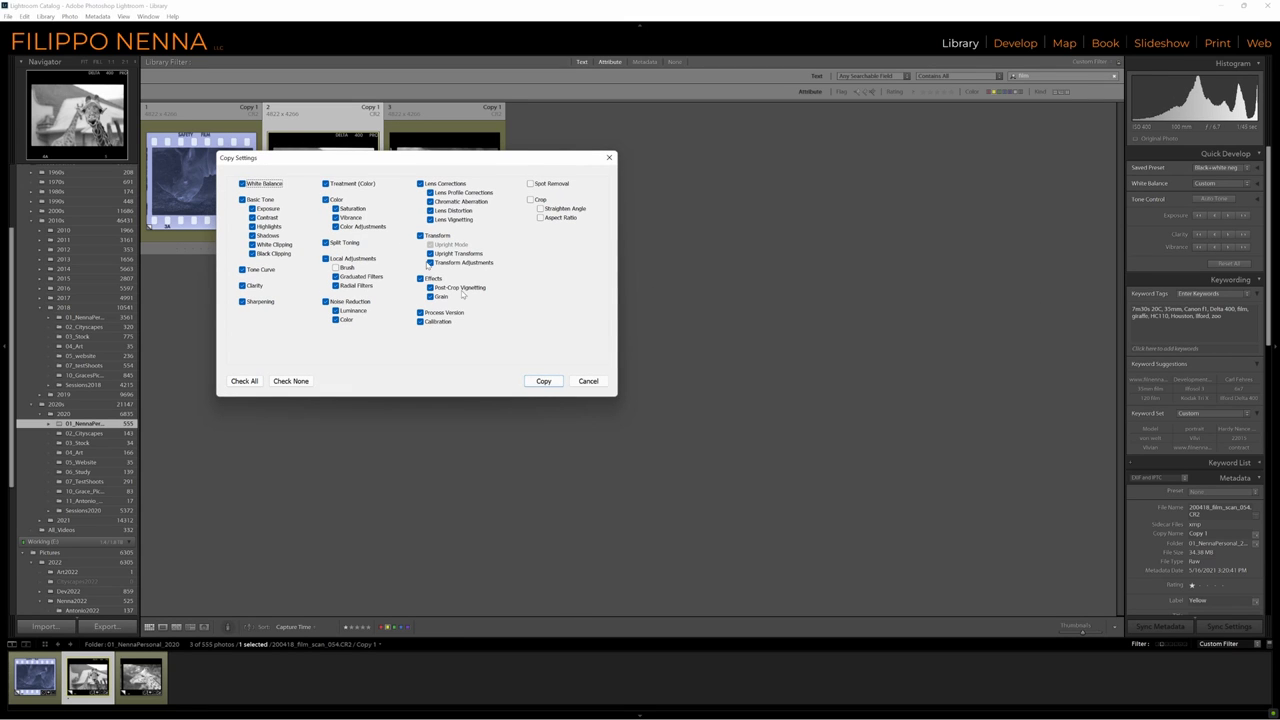
pyautogui.click(543, 381)
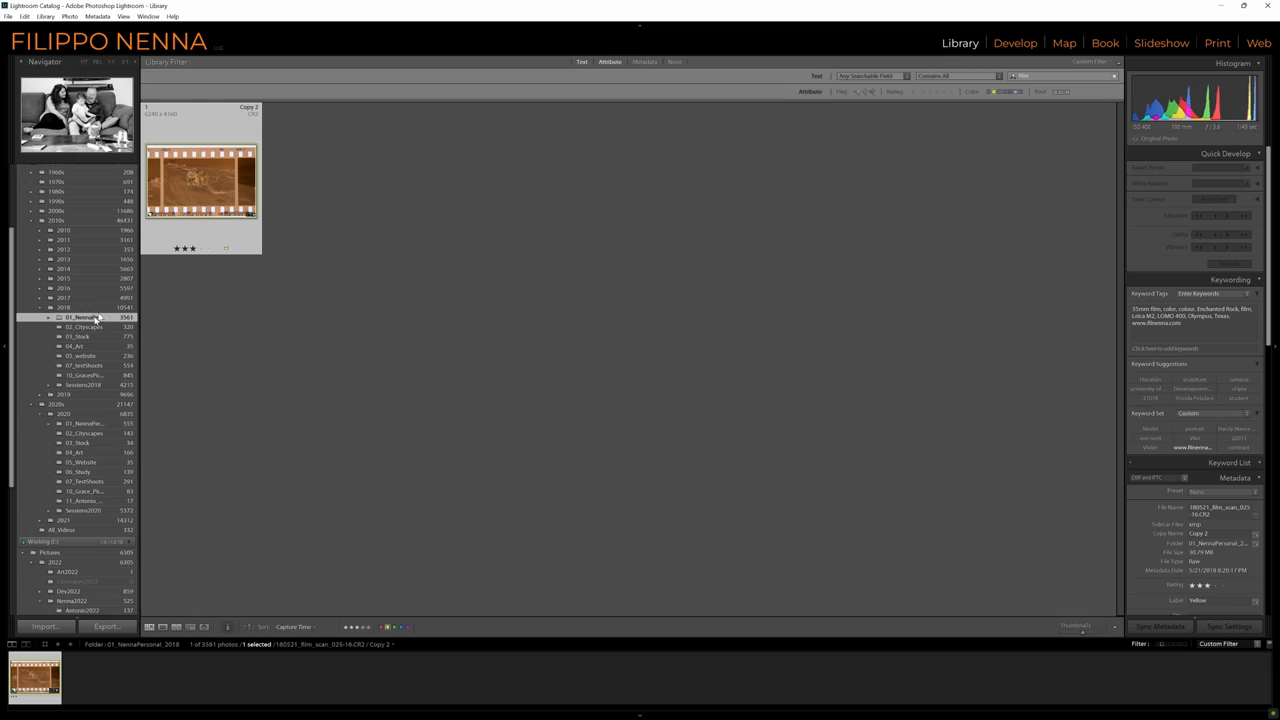
# - Open the 2018 NennaPersonal folder holding the colour family negative
pyautogui.click(1015, 42)
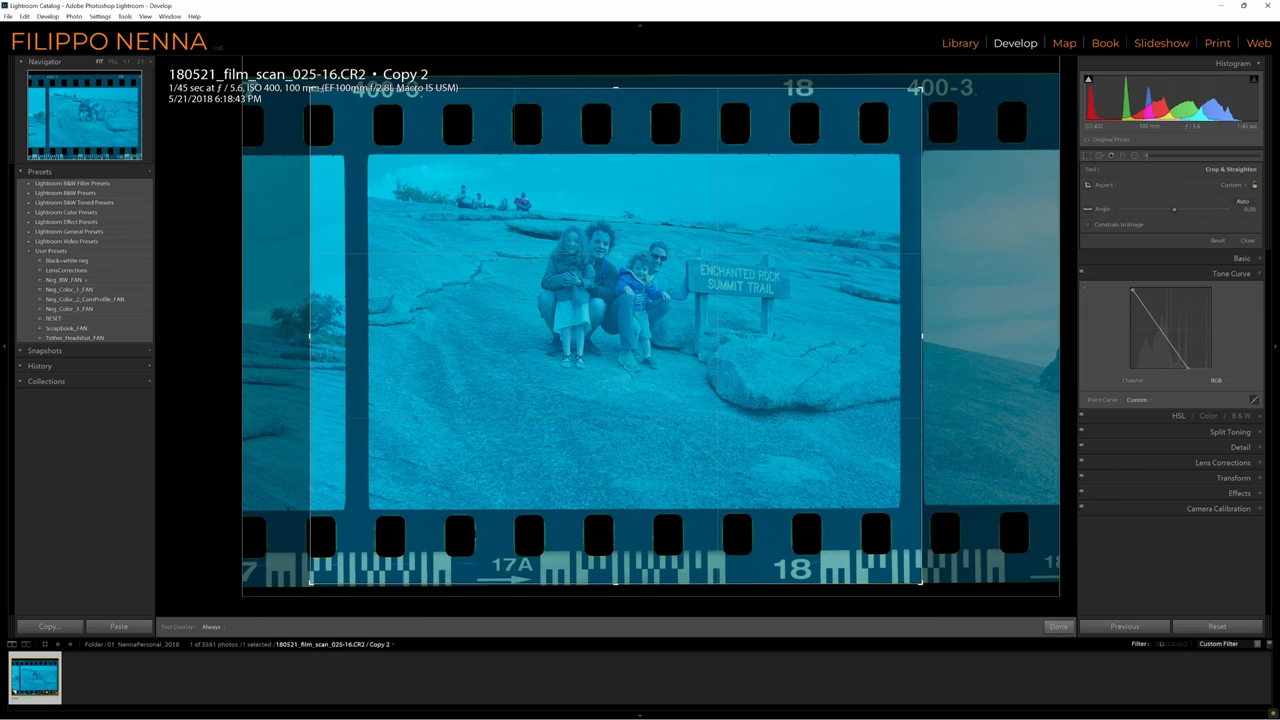
# - Apply the crop around the picture frame, then fine-tune the Temp slider for natural colour
pyautogui.click(1057, 626)
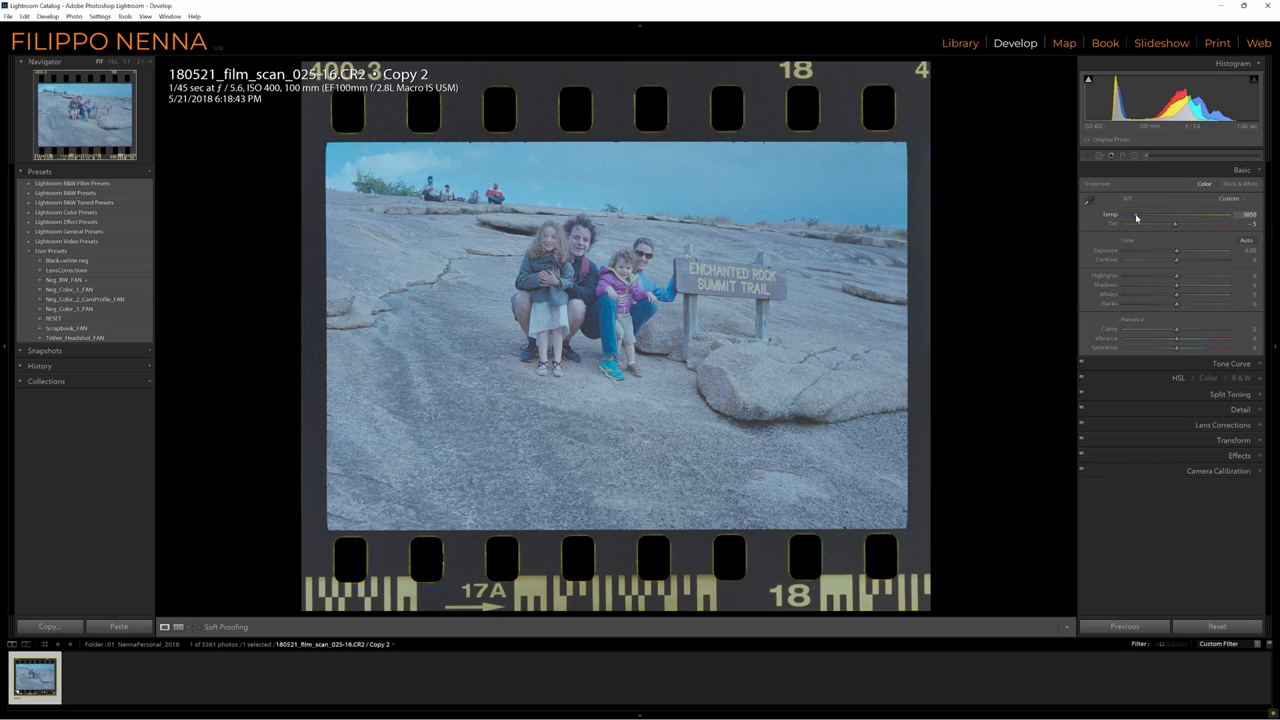
pyautogui.moveTo(1136, 223); pyautogui.dragTo(1142, 223)
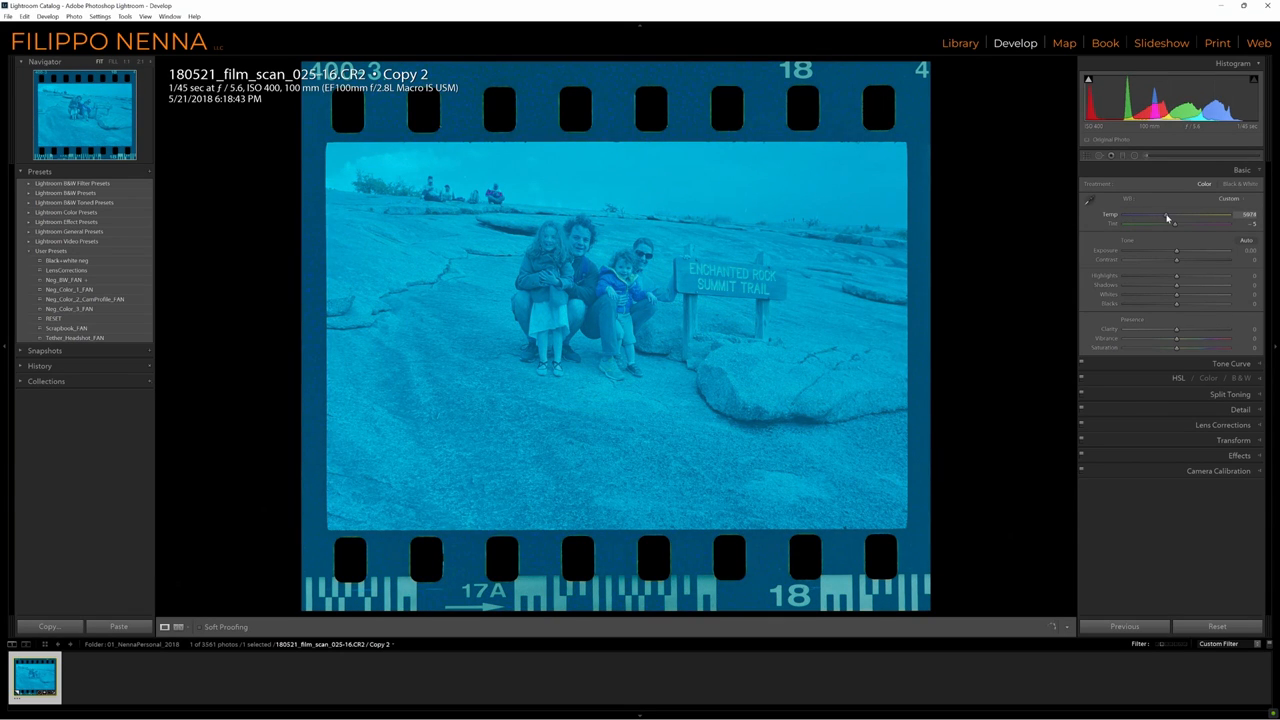
pyautogui.moveTo(1175, 214); pyautogui.dragTo(1145, 214)
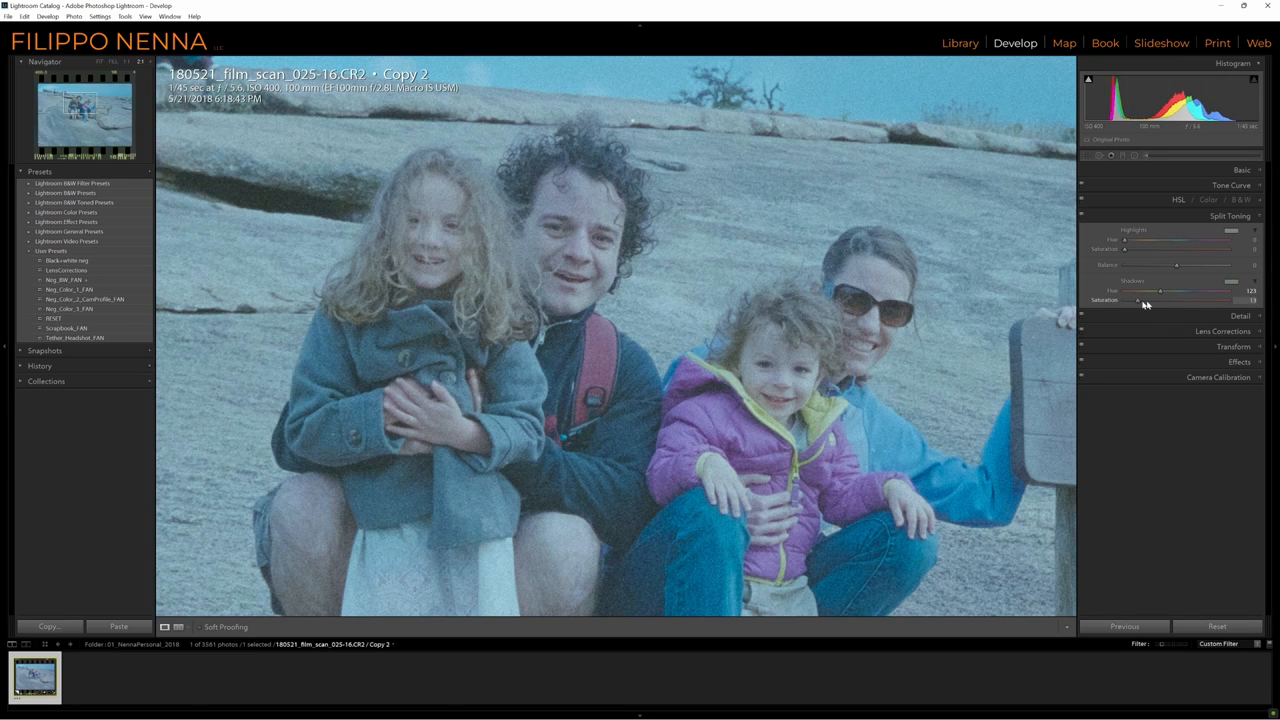
# - Set Split Toning shadows to green hue 123, balance about +79, saturation around 14
pyautogui.moveTo(1137, 300); pyautogui.dragTo(1251, 300)
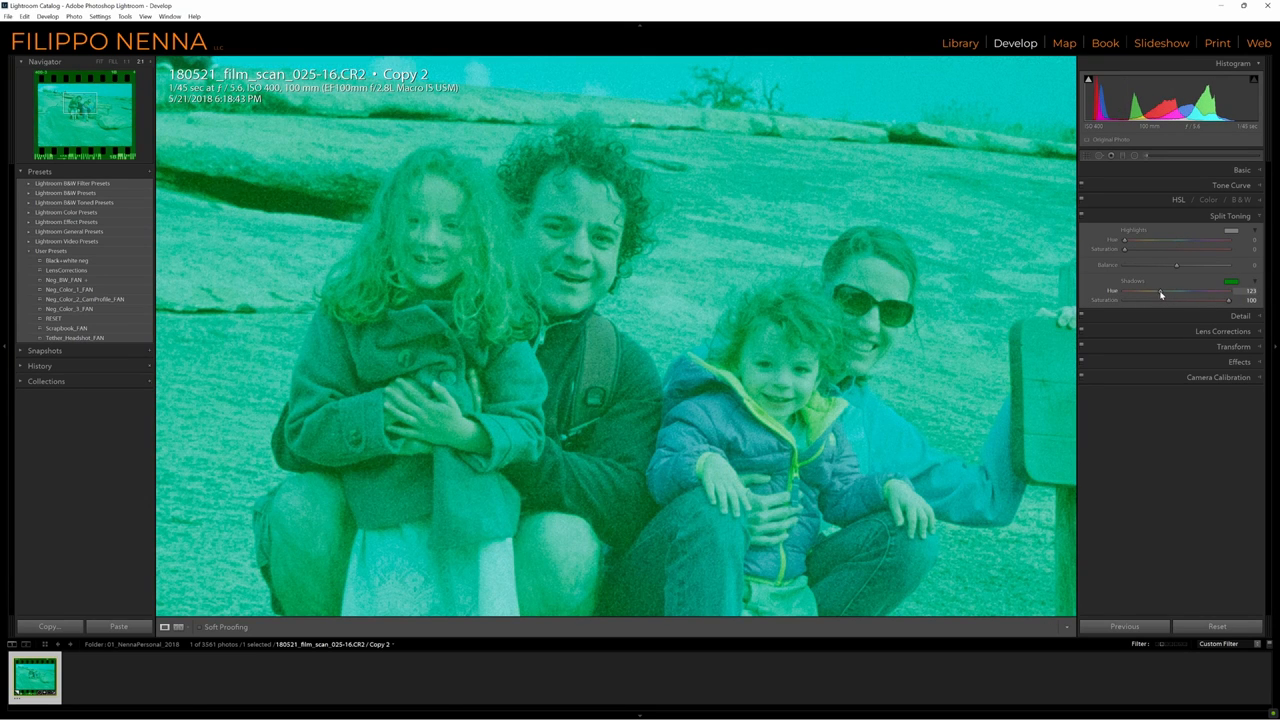
pyautogui.moveTo(1177, 265); pyautogui.dragTo(1213, 265)
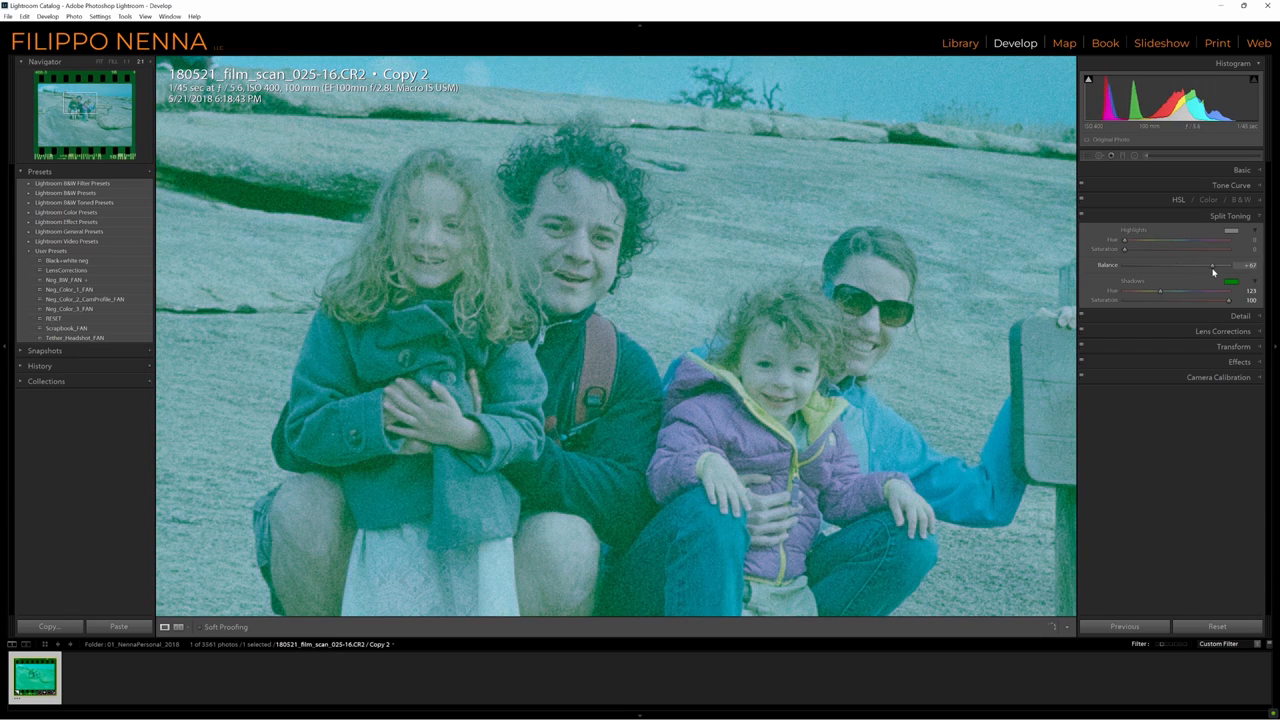
pyautogui.moveTo(1212, 265); pyautogui.dragTo(1215, 265)
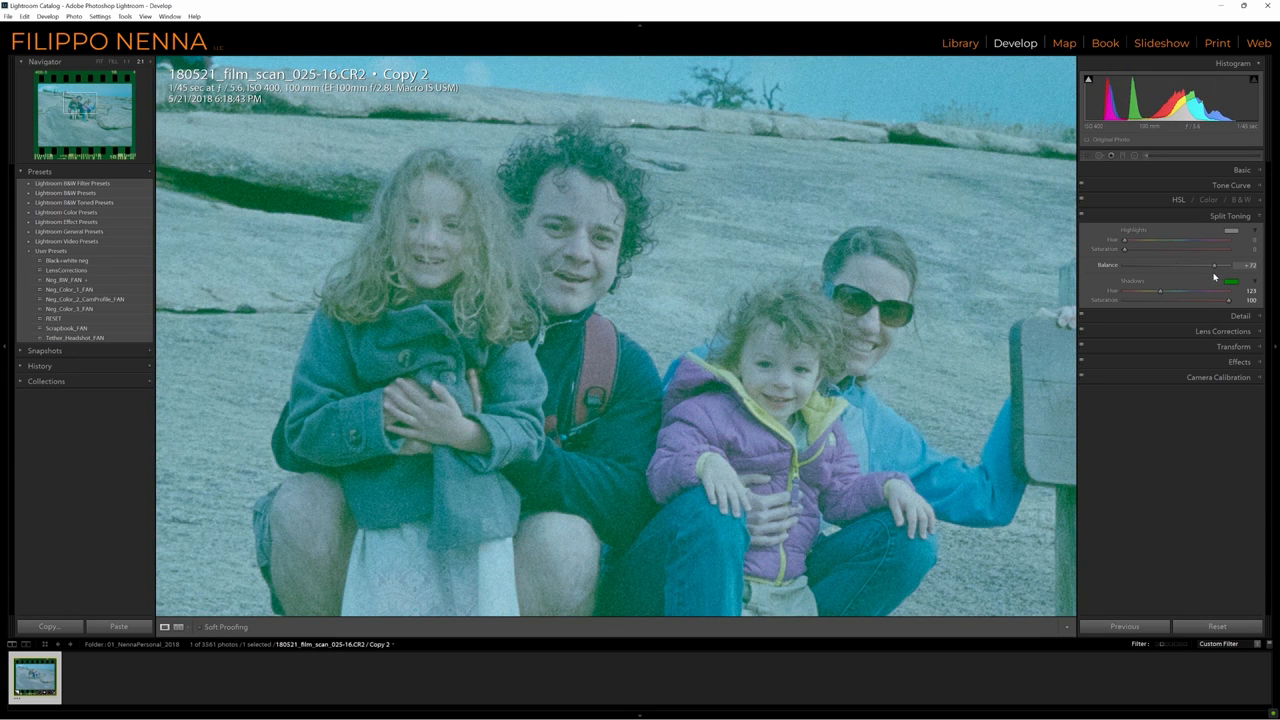
pyautogui.moveTo(1213, 265); pyautogui.dragTo(1230, 265)
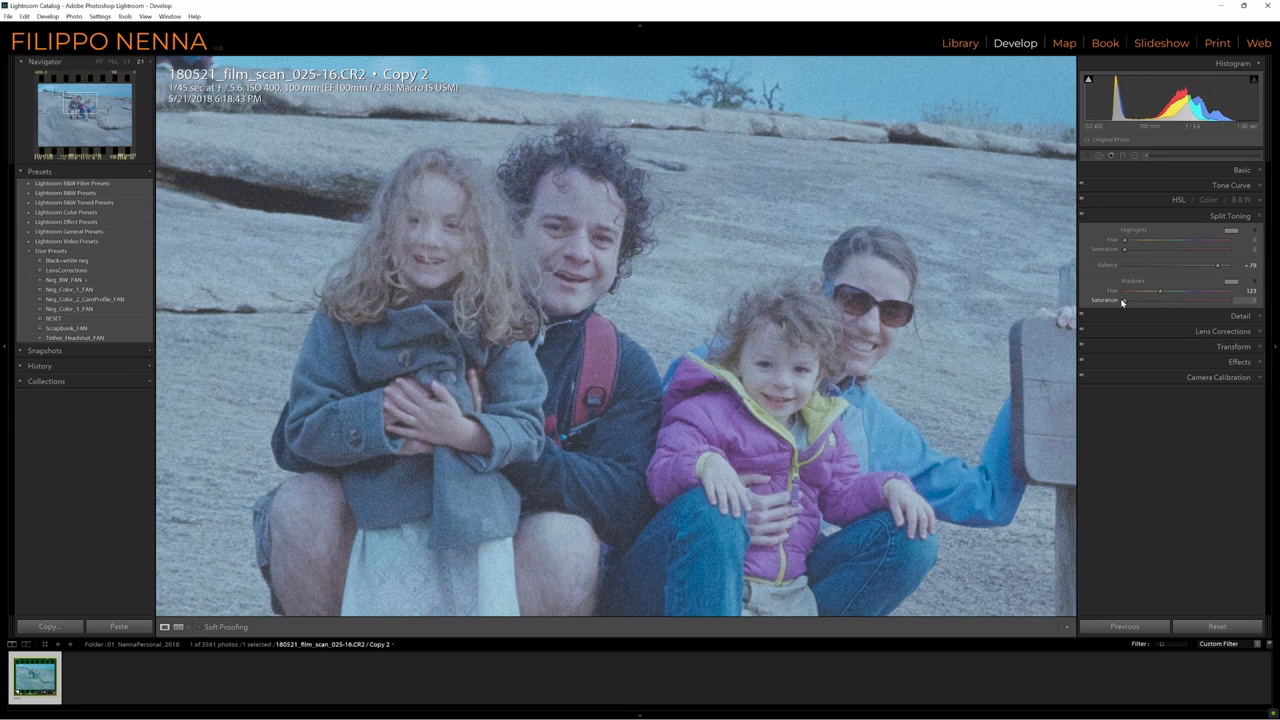
pyautogui.moveTo(1210, 300); pyautogui.dragTo(1140, 300)
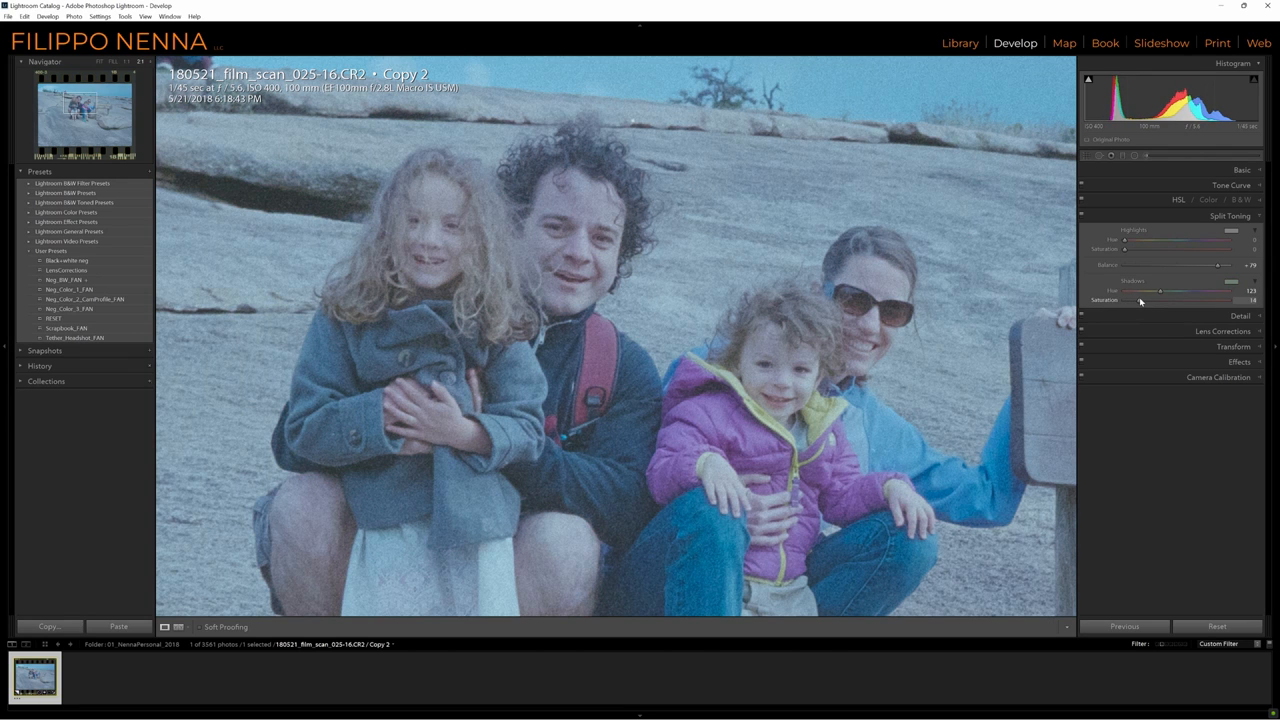
pyautogui.moveTo(1140, 300); pyautogui.dragTo(1160, 300)
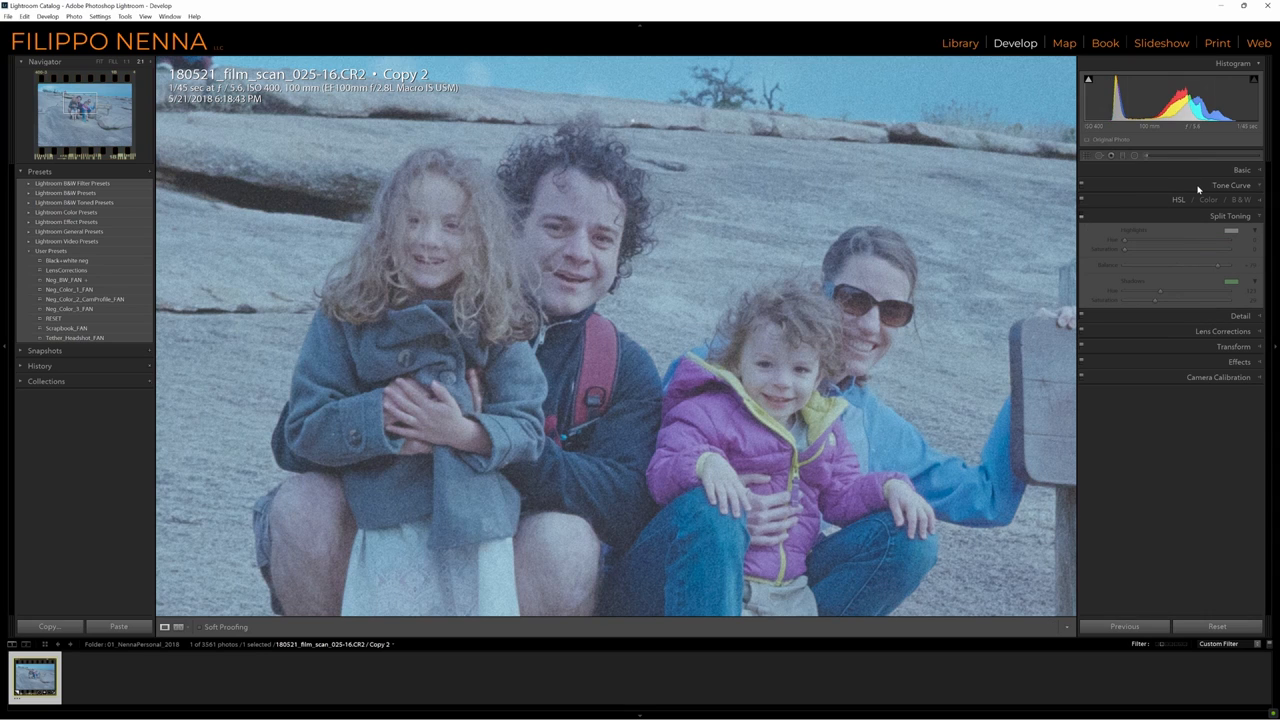
# - In the expanded Tone Curve, lift the Green channel's black point
pyautogui.click(1225, 185)
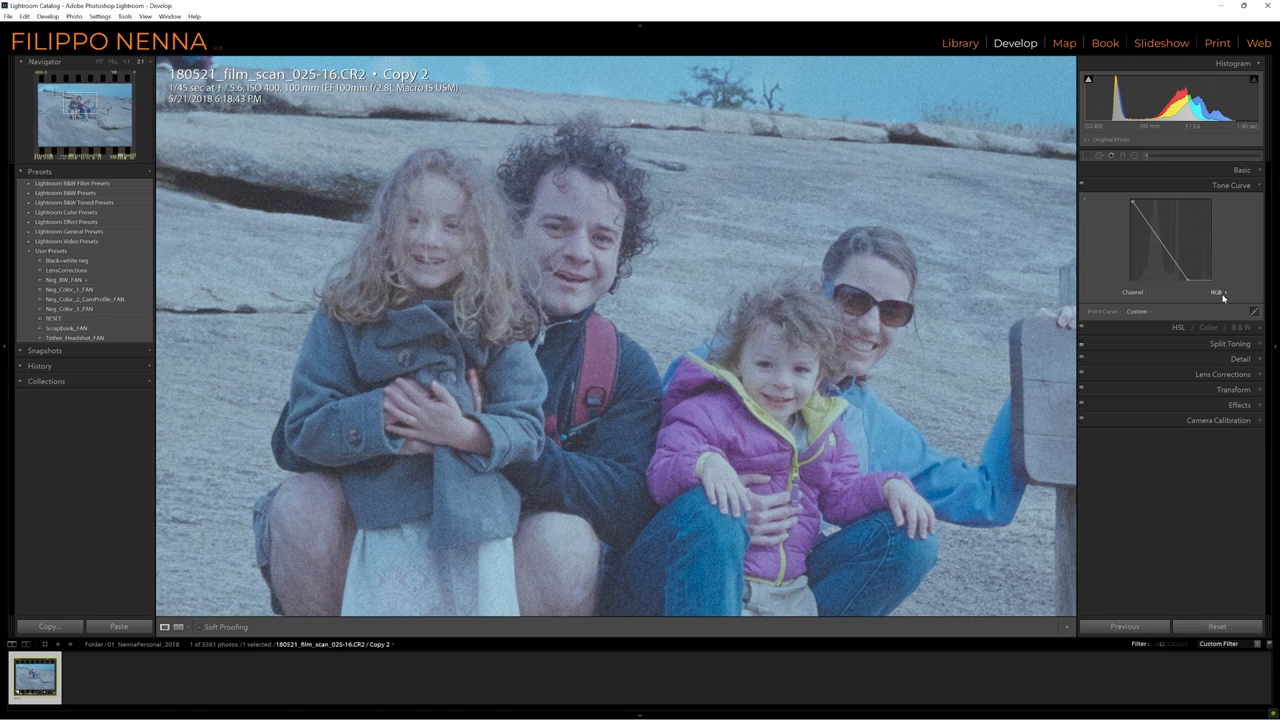
pyautogui.click(1218, 292)
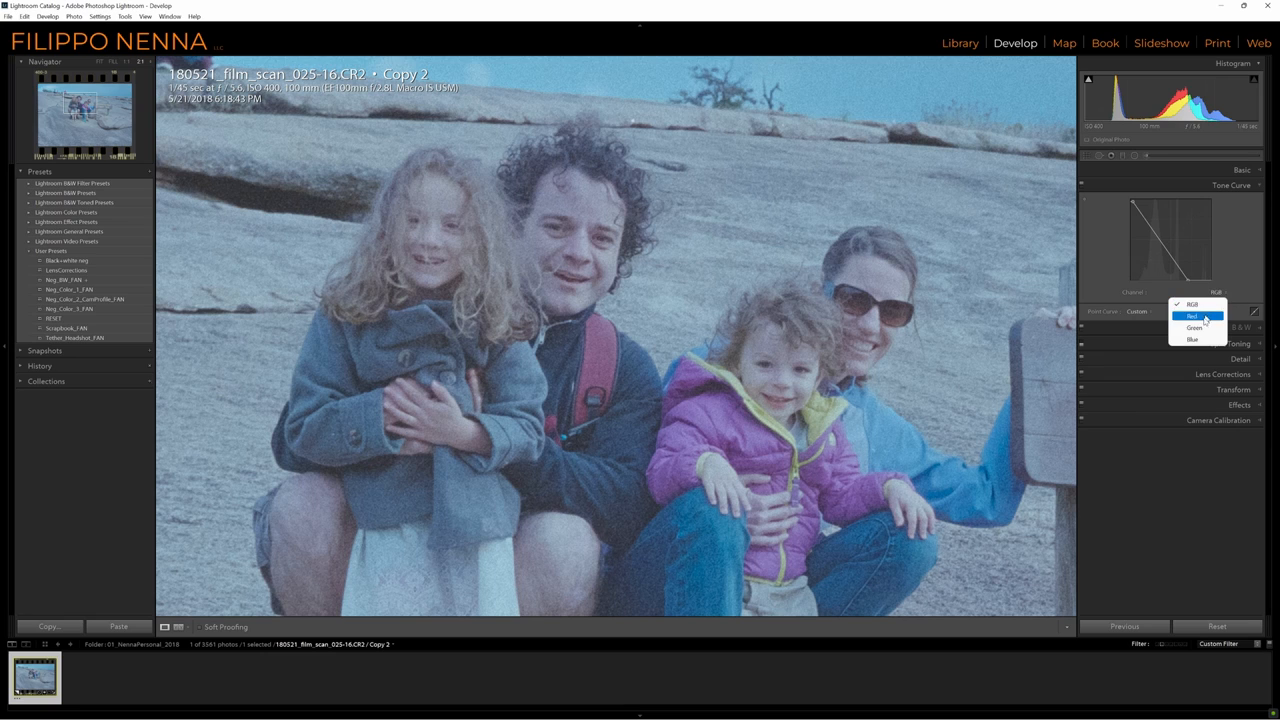
pyautogui.click(1194, 328)
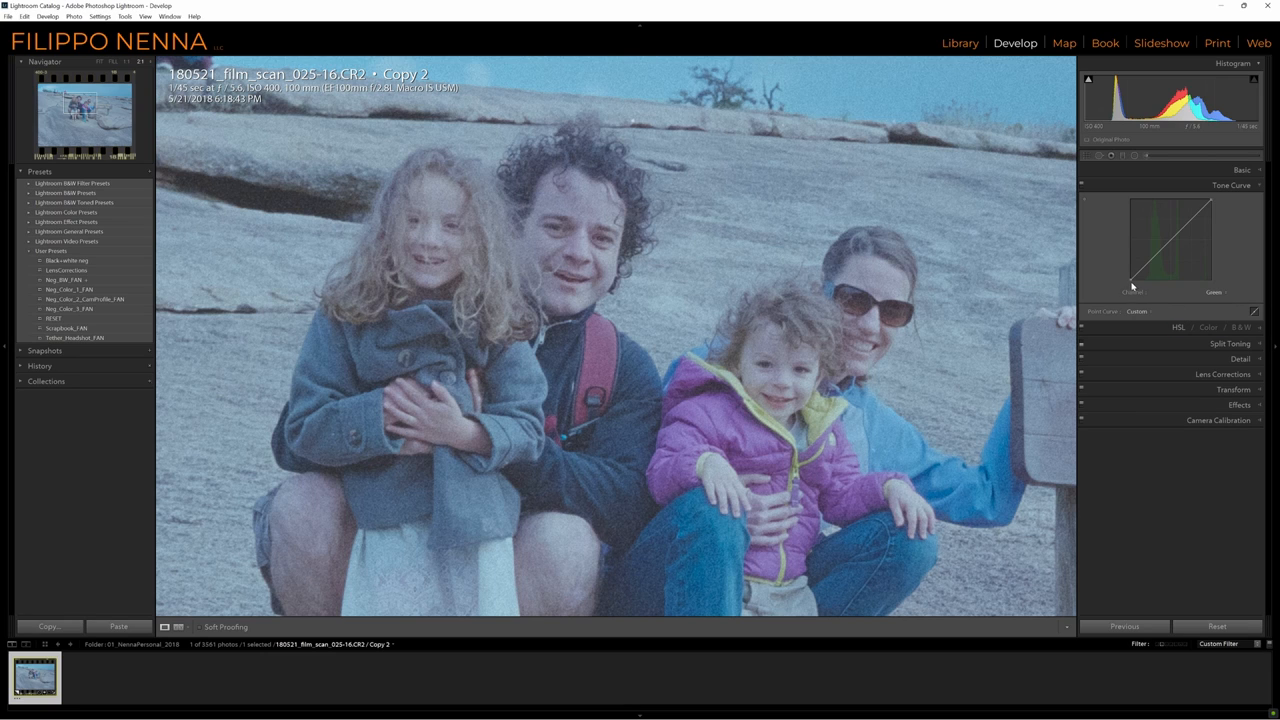
pyautogui.moveTo(1132, 290); pyautogui.dragTo(1131, 281)
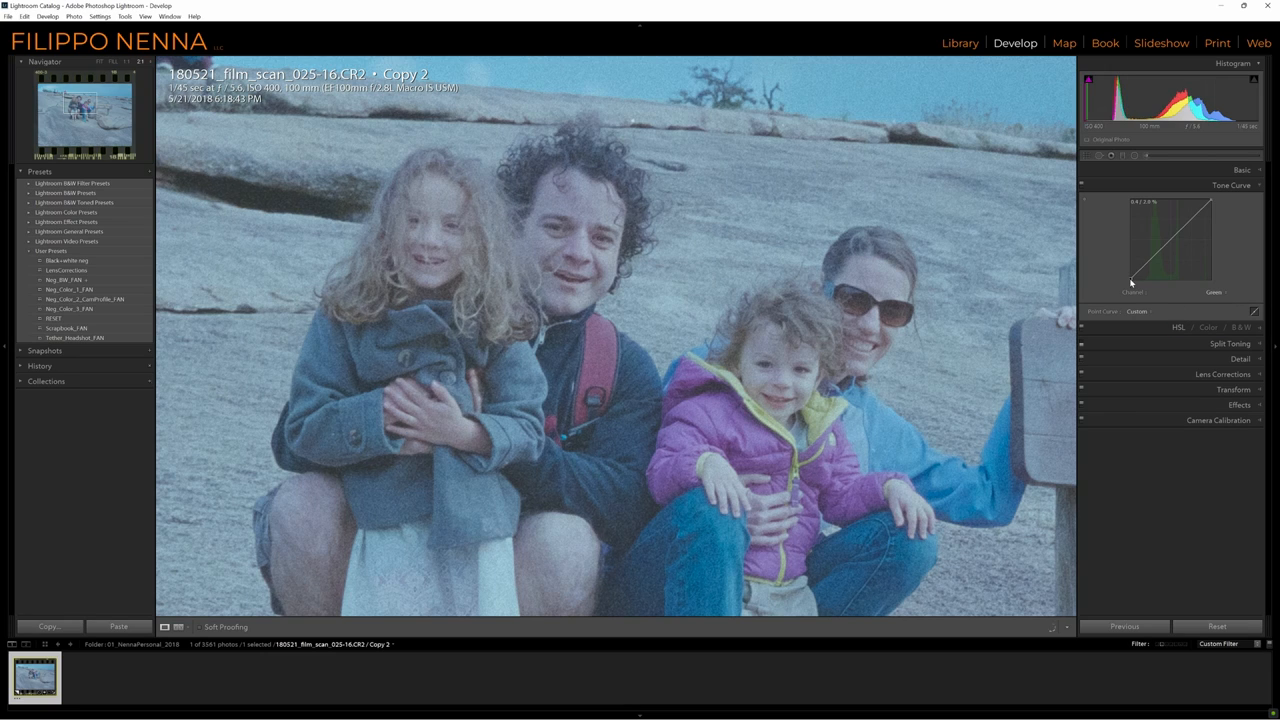
pyautogui.moveTo(1131, 283); pyautogui.dragTo(1131, 278)
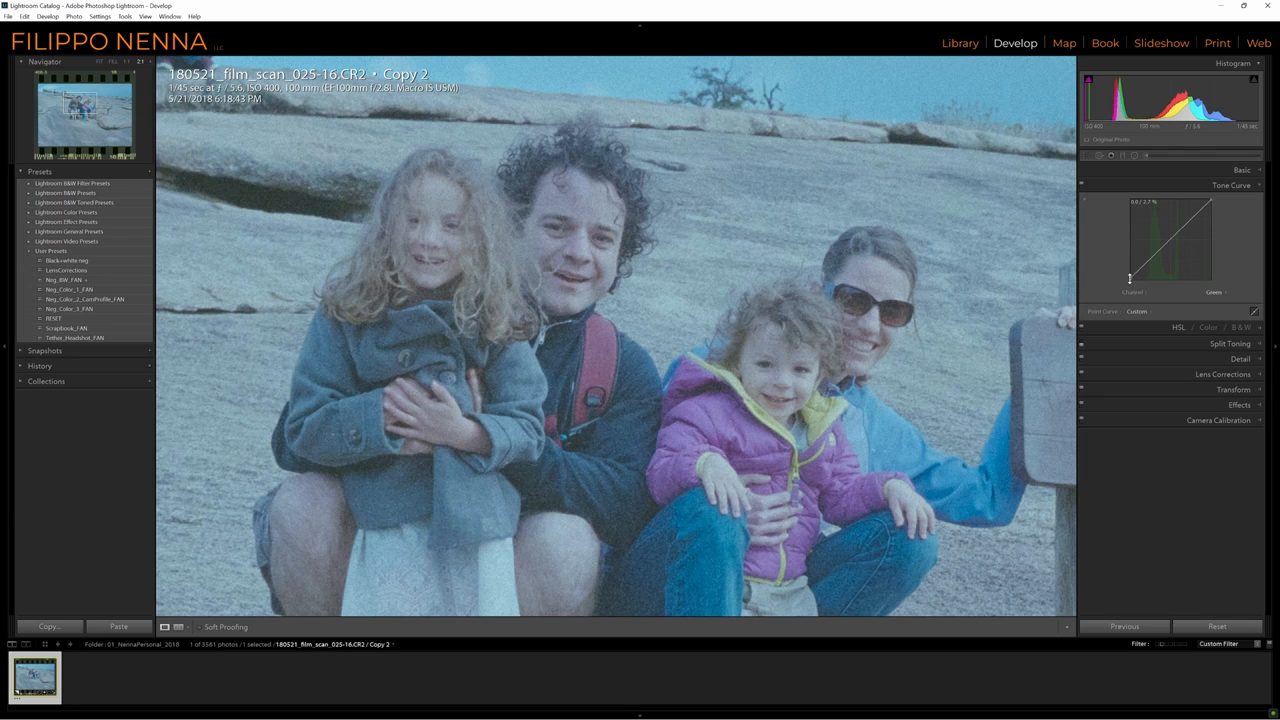
# - Lift the Blue channel curve's black point to neutralize the remaining cast
pyautogui.click(1213, 292)
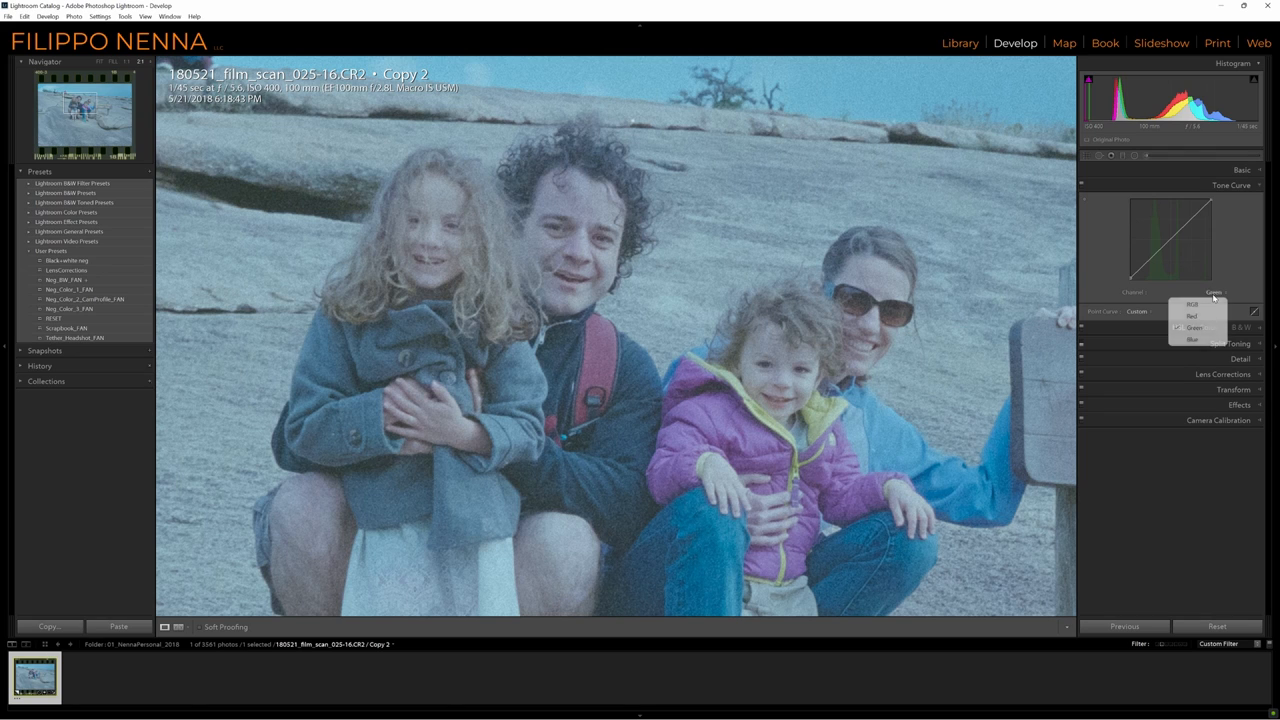
pyautogui.click(1192, 334)
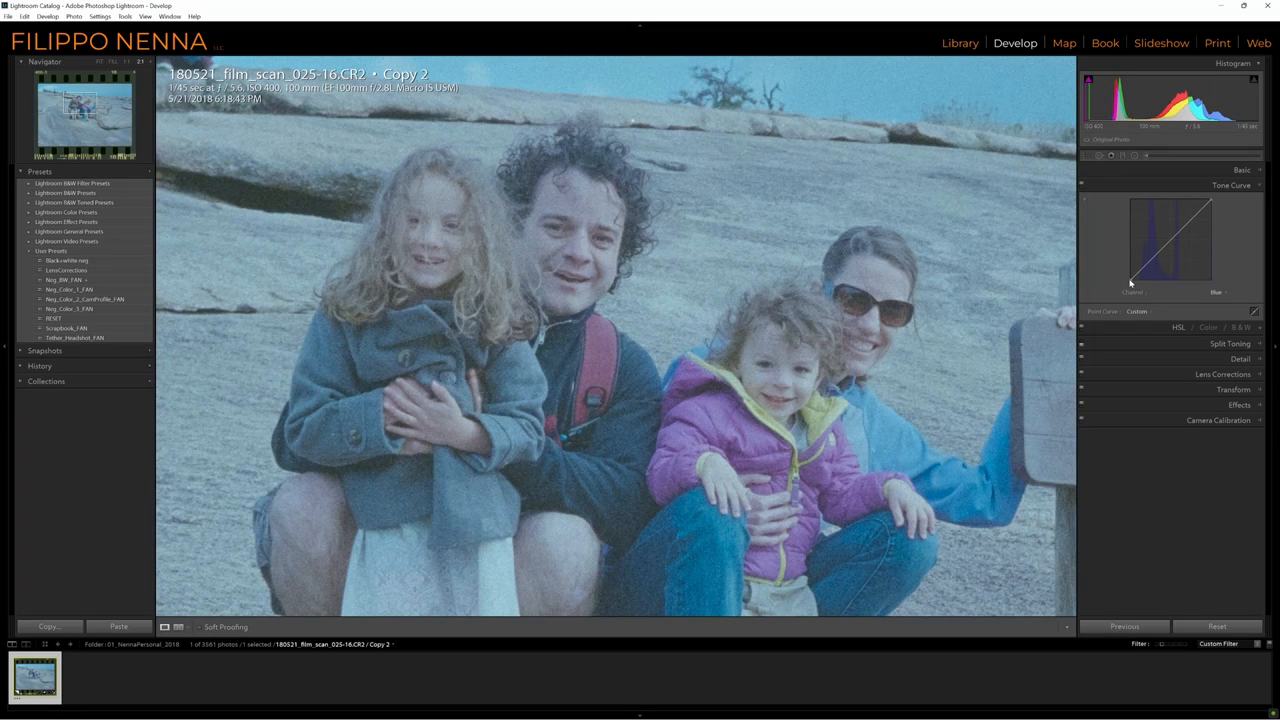
pyautogui.moveTo(1130, 283); pyautogui.dragTo(1135, 285)
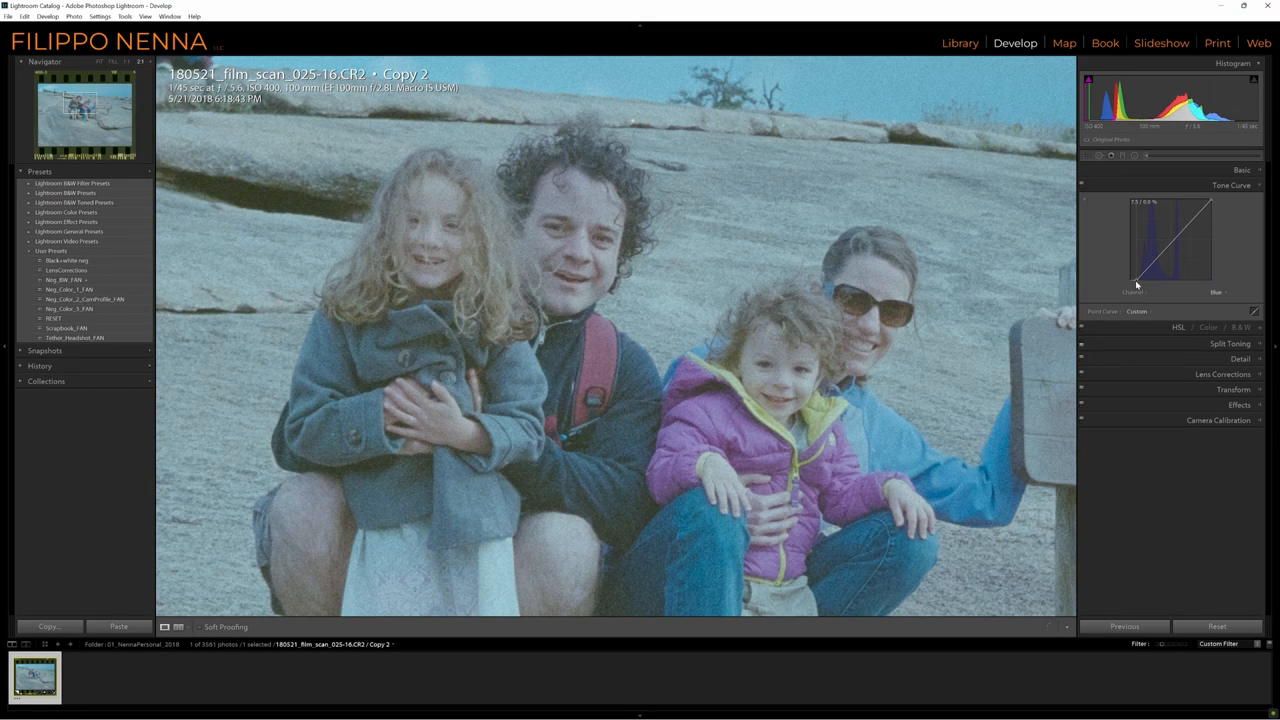
pyautogui.click(1213, 291)
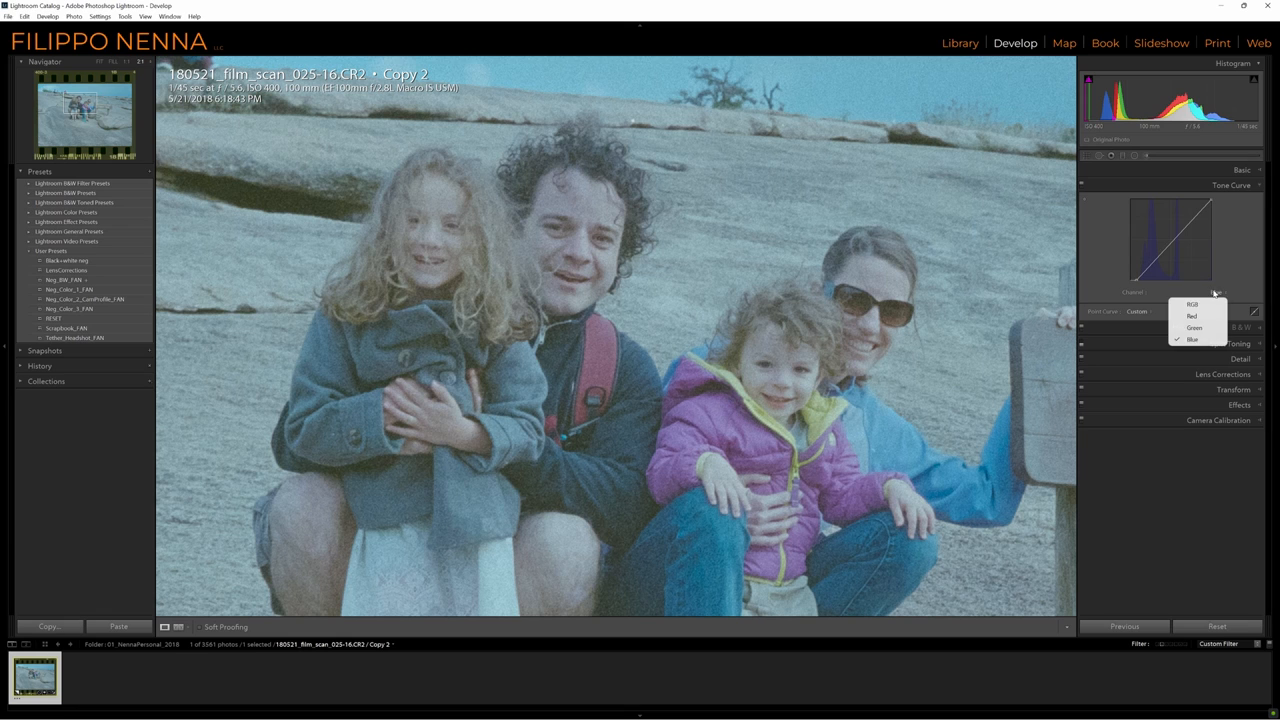